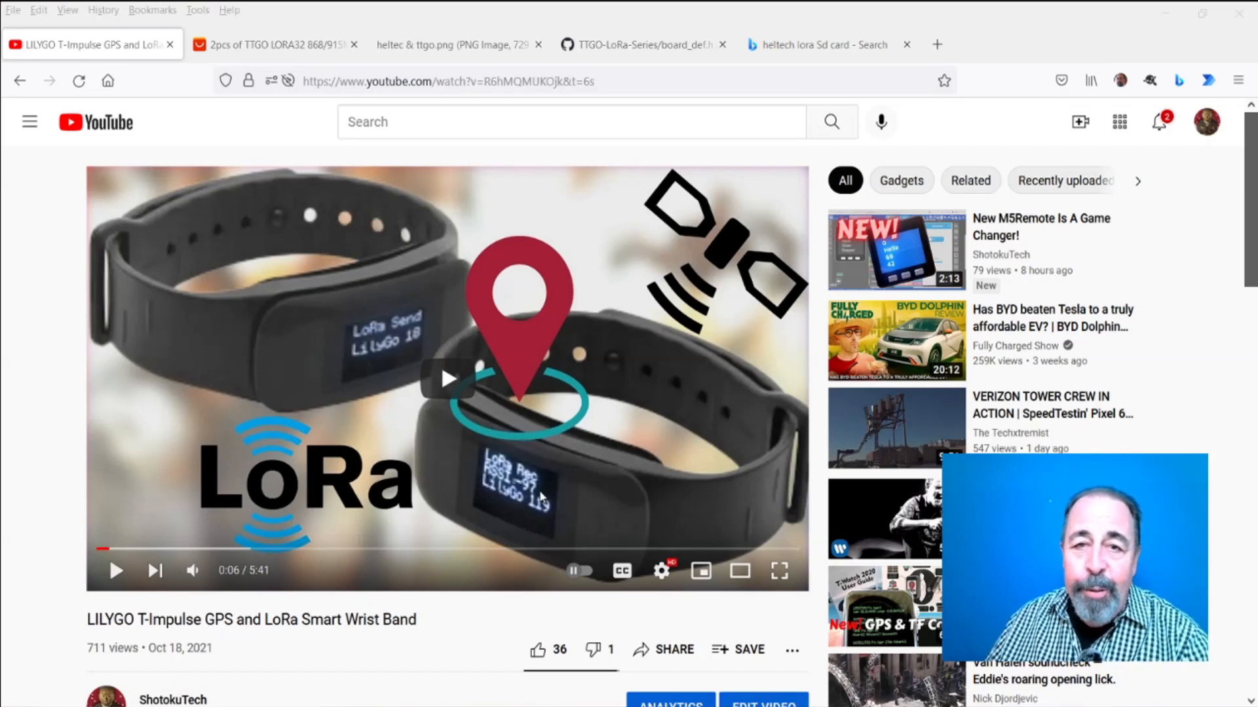
pyautogui.moveTo(206, 659)
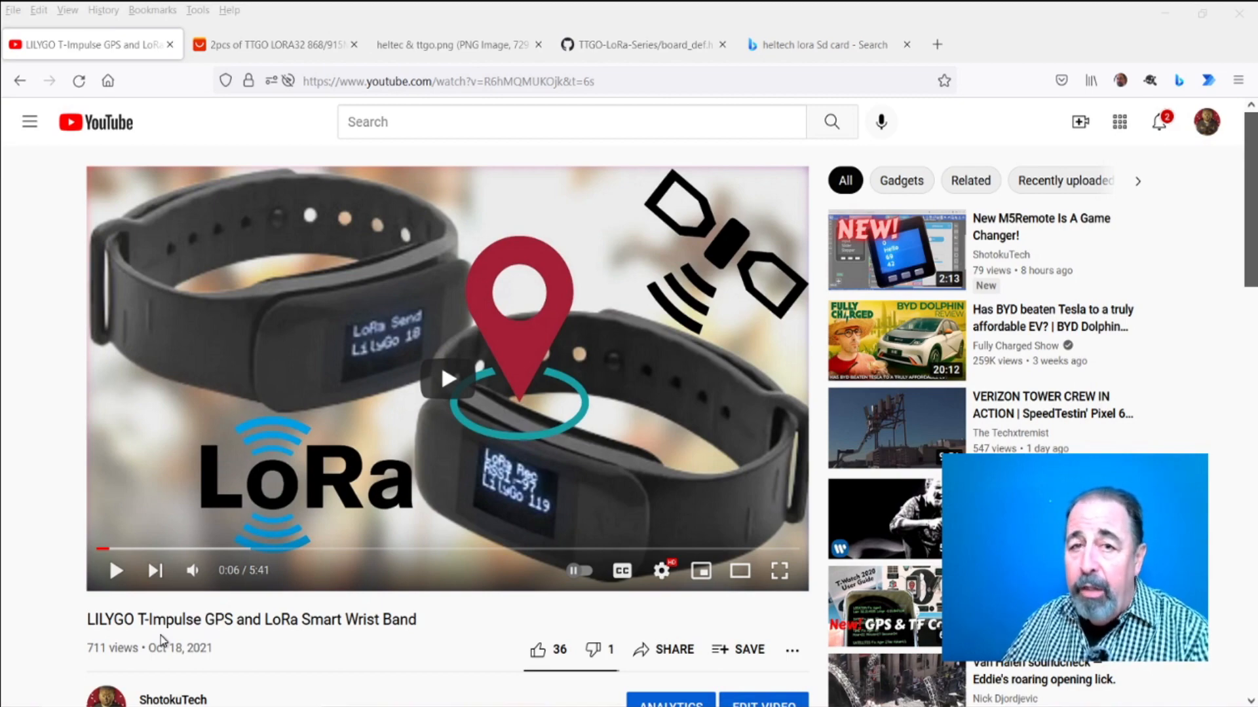
pyautogui.moveTo(227, 147)
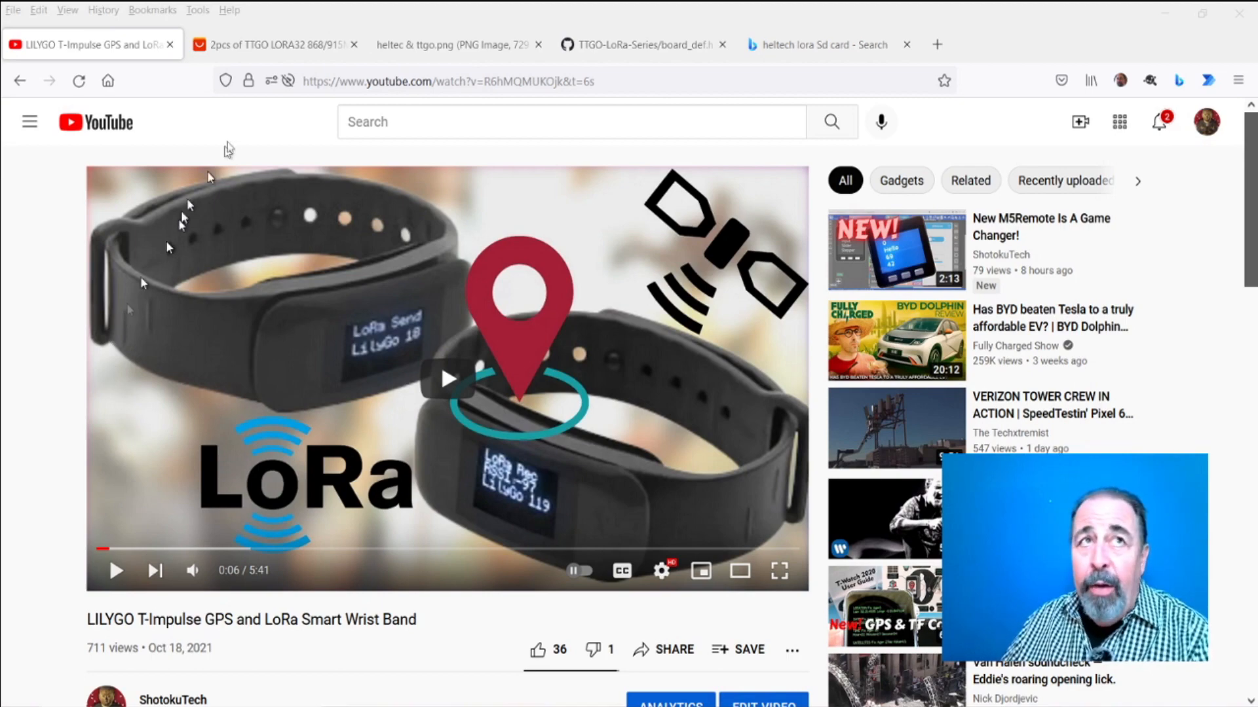
# Switch browser tabs to the TTGO LoRa32 868/915Mhz ESP32 OLED board listing
pyautogui.click(282, 45)
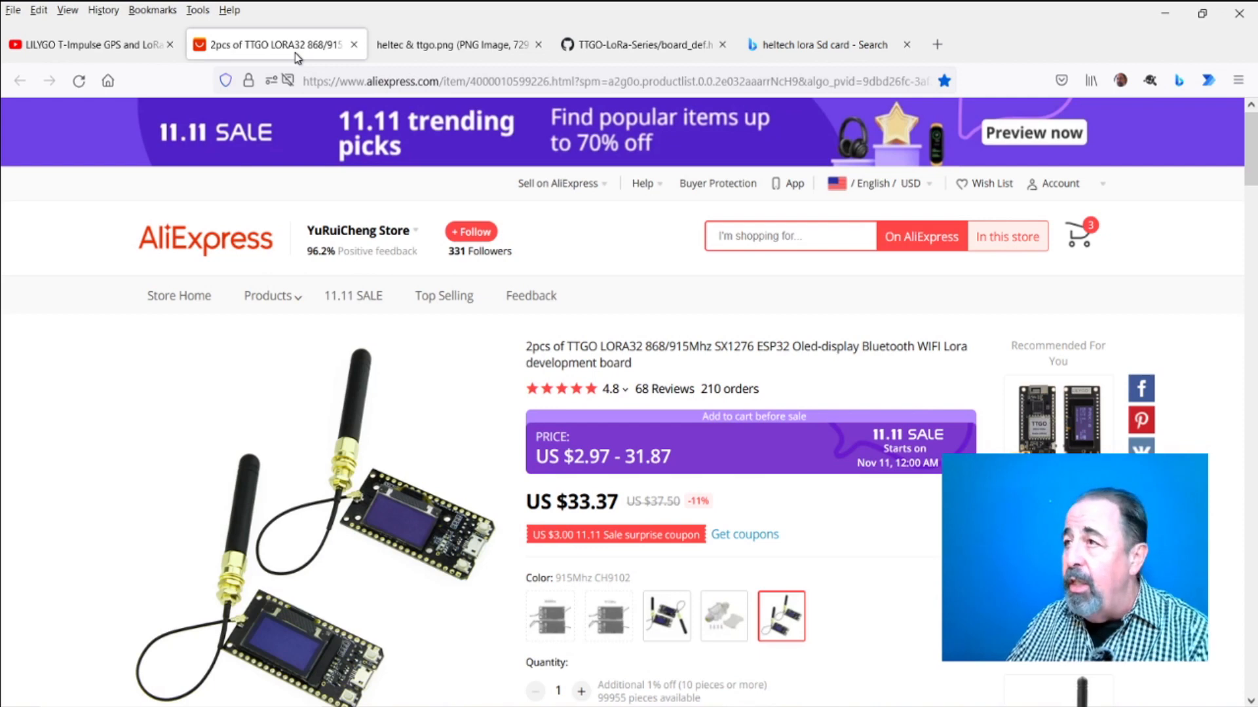
pyautogui.moveTo(294, 57)
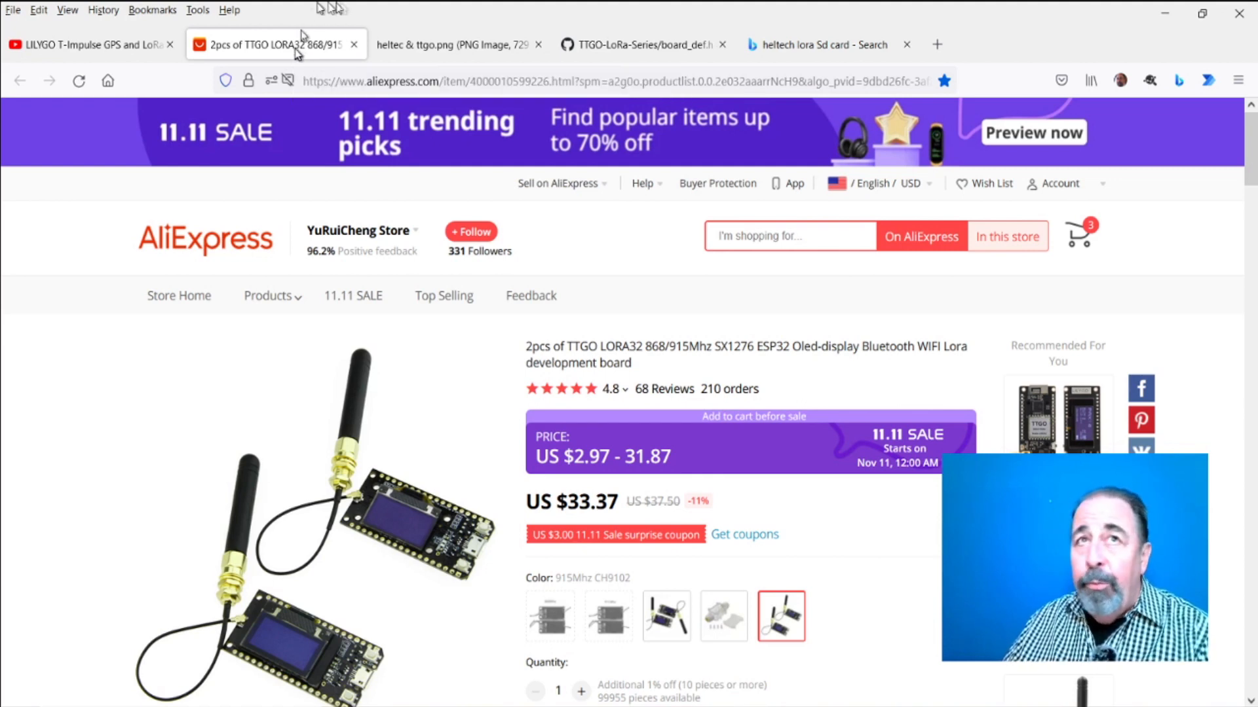
pyautogui.click(445, 45)
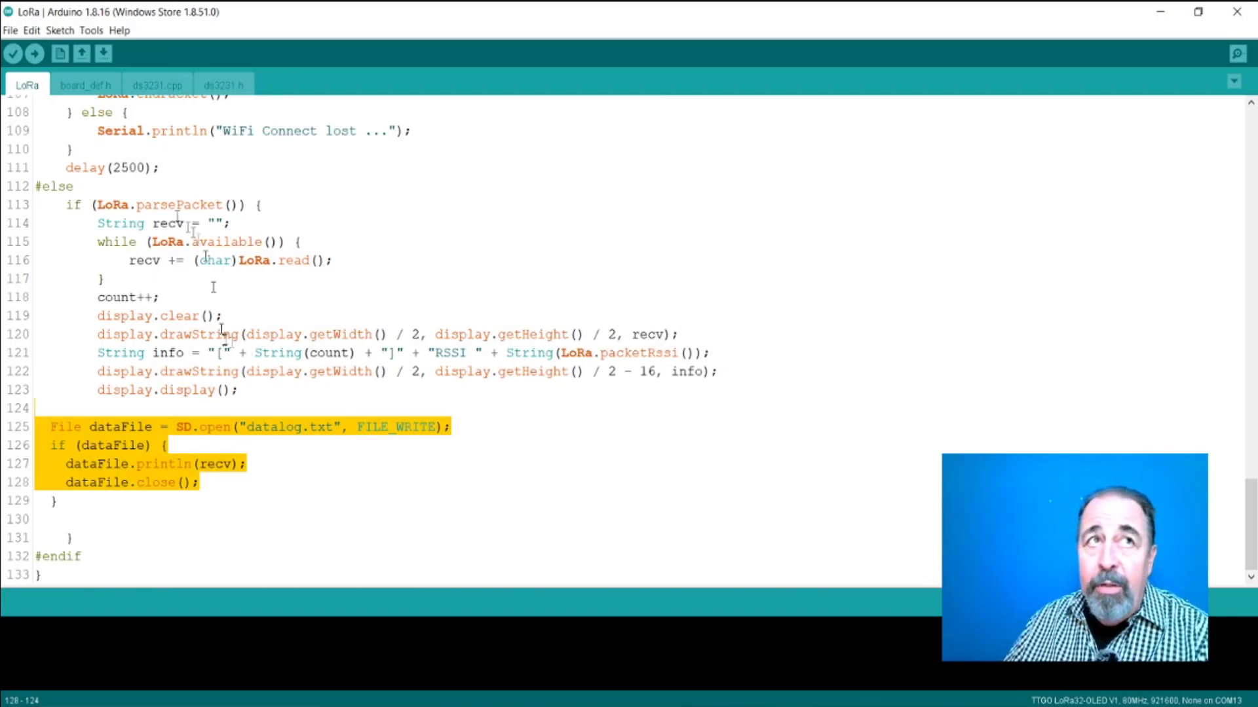
# Show board_def.h's LoRa and SD card pin defines and highlight the SDCARD_CS 23 line
pyautogui.click(85, 84)
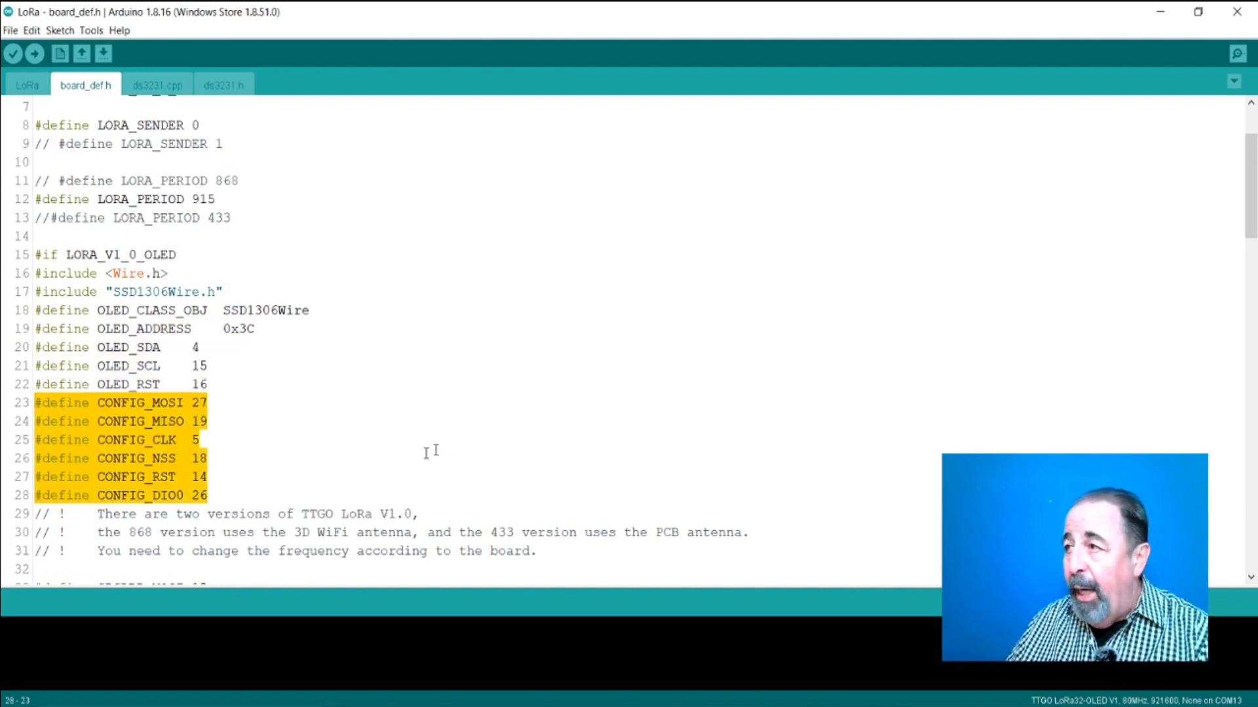
pyautogui.scroll(-3)
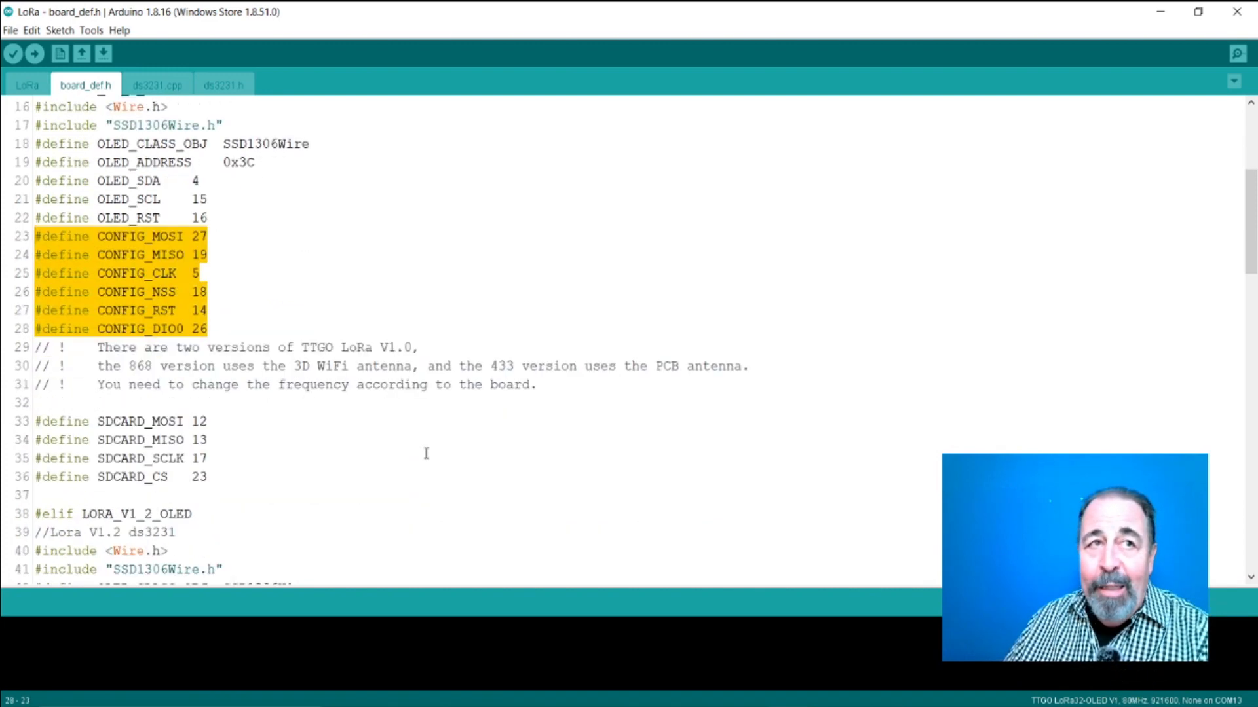
pyautogui.click(210, 473)
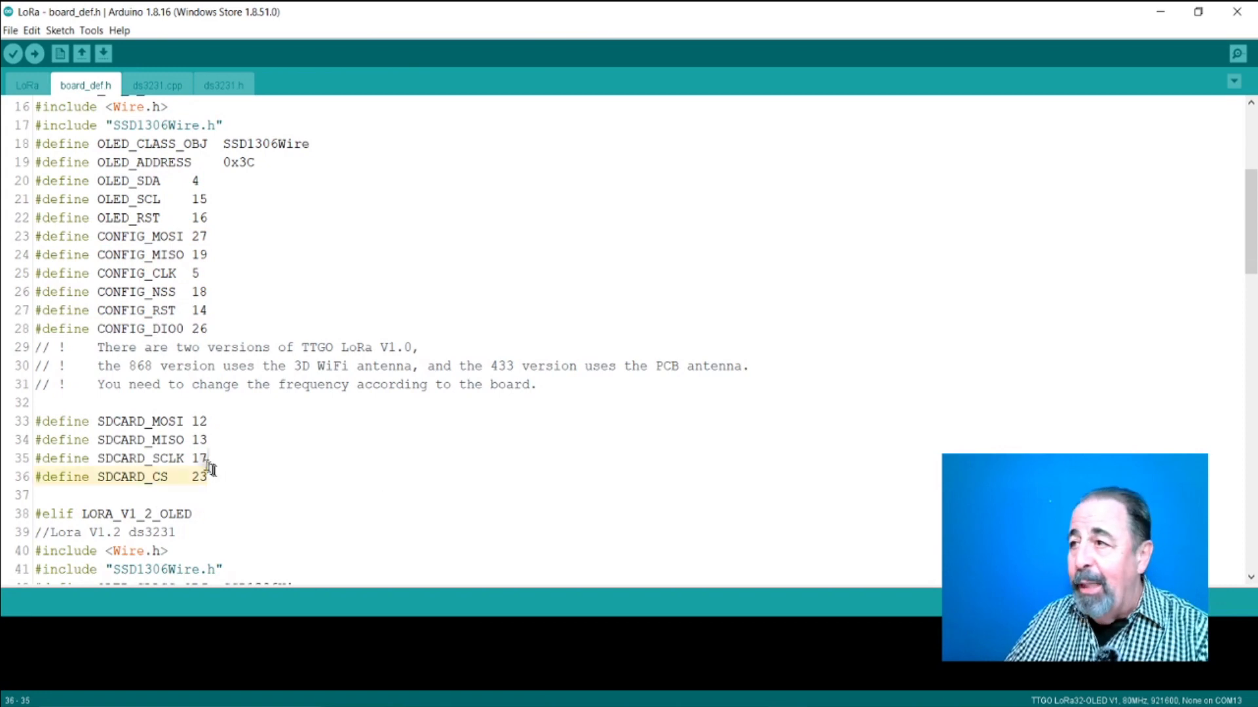
pyautogui.moveTo(207, 477); pyautogui.dragTo(34, 420)
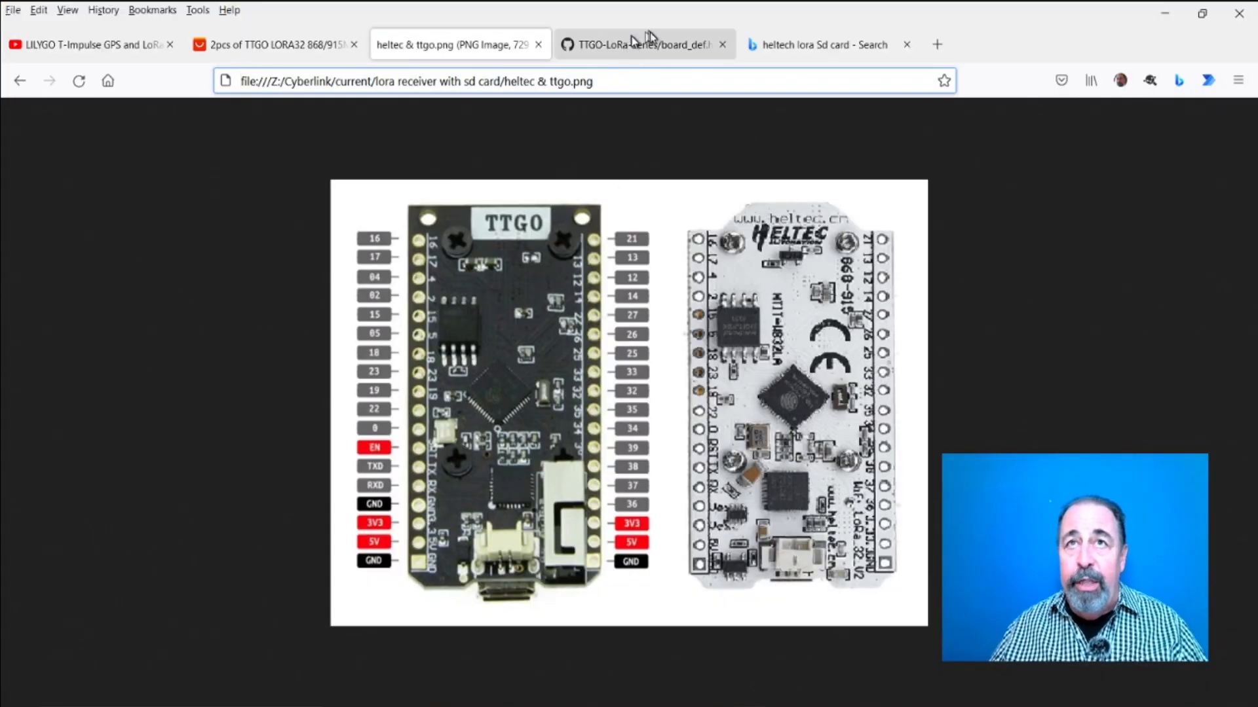
# Switch to the heltec & ttgo.png pinout comparison image in Firefox
pyautogui.click(817, 44)
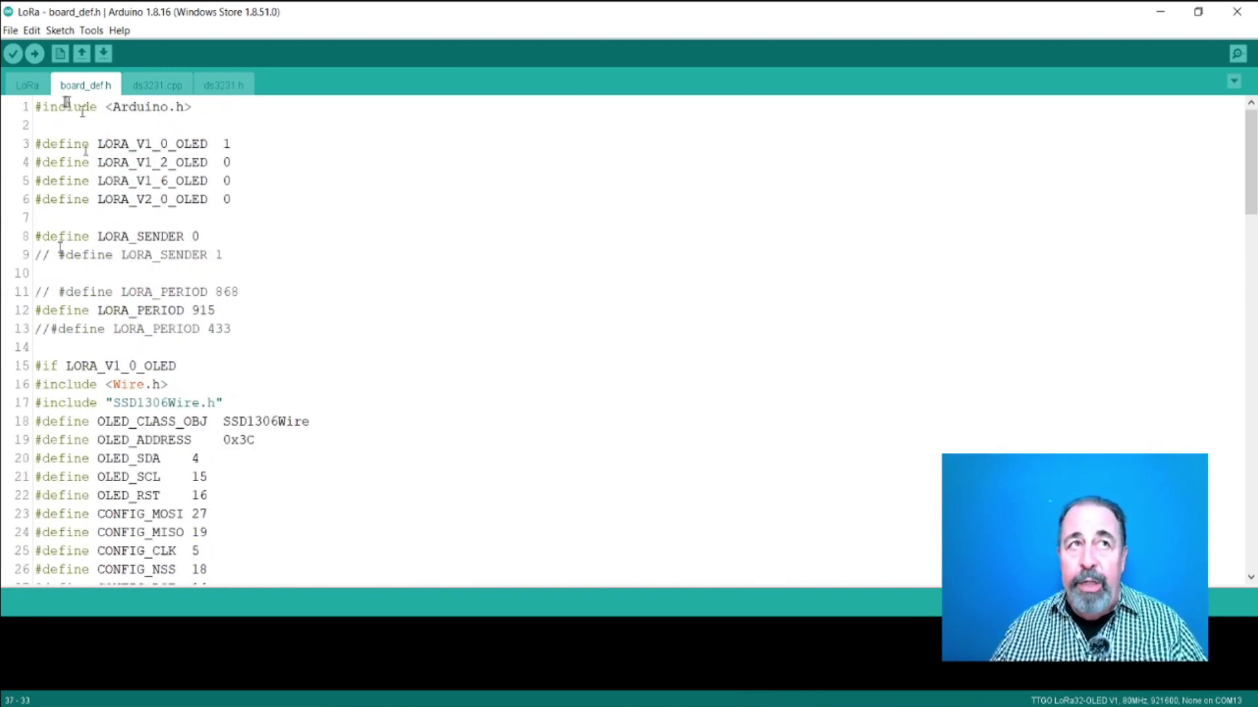
# Return to the main LoRa sketch with its datalog.txt SD write block
pyautogui.click(26, 84)
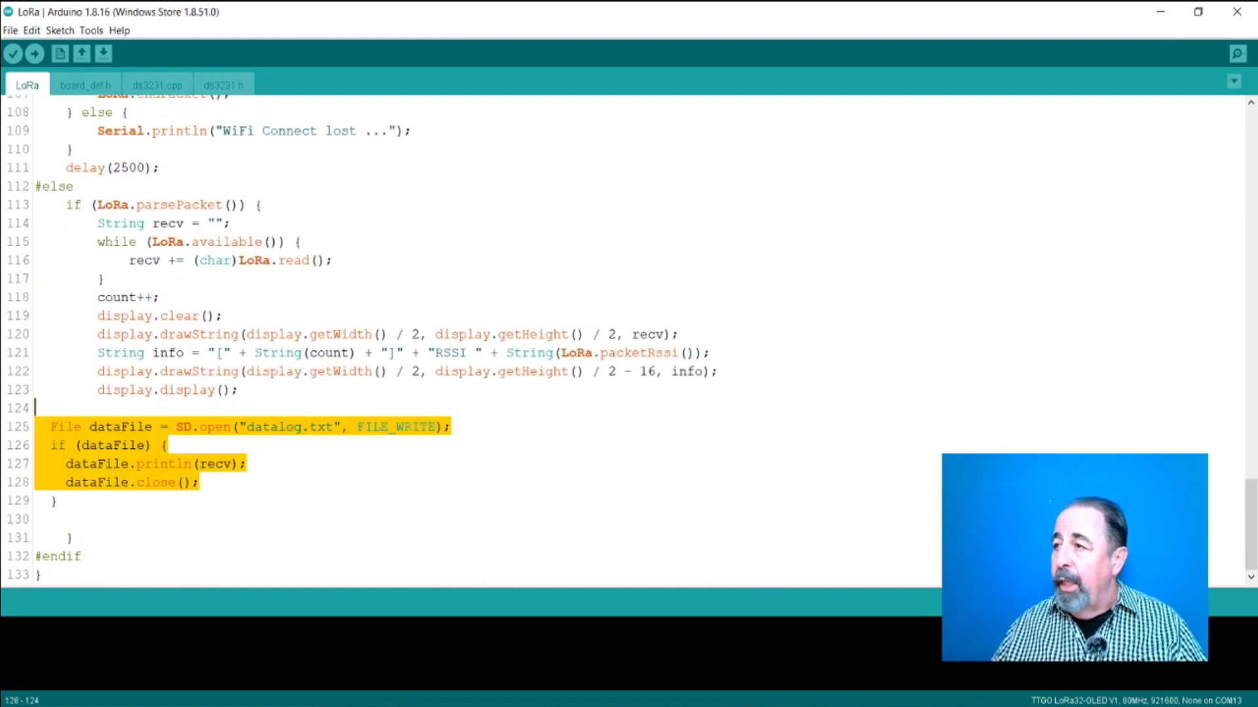
pyautogui.moveTo(875, 545)
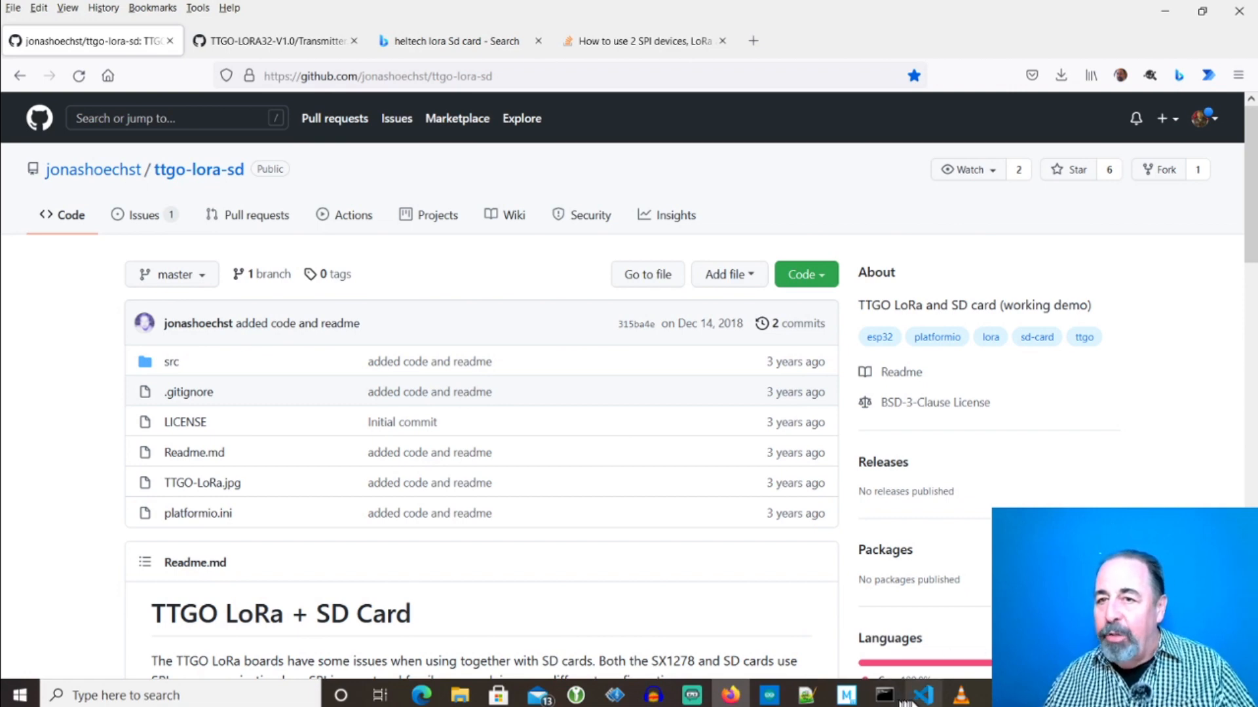
# Load ttgo-lora-sd fail edit.mp4 in VLC and start playback
pyautogui.click(919, 697)
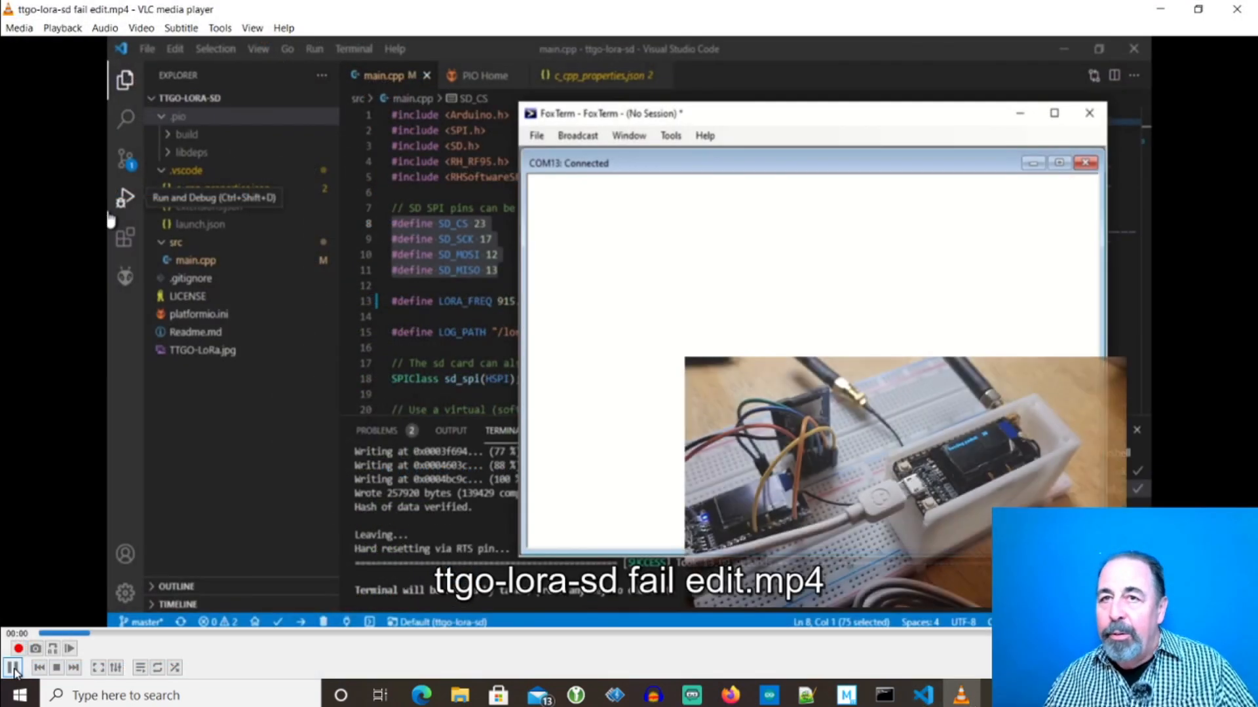
pyautogui.click(12, 665)
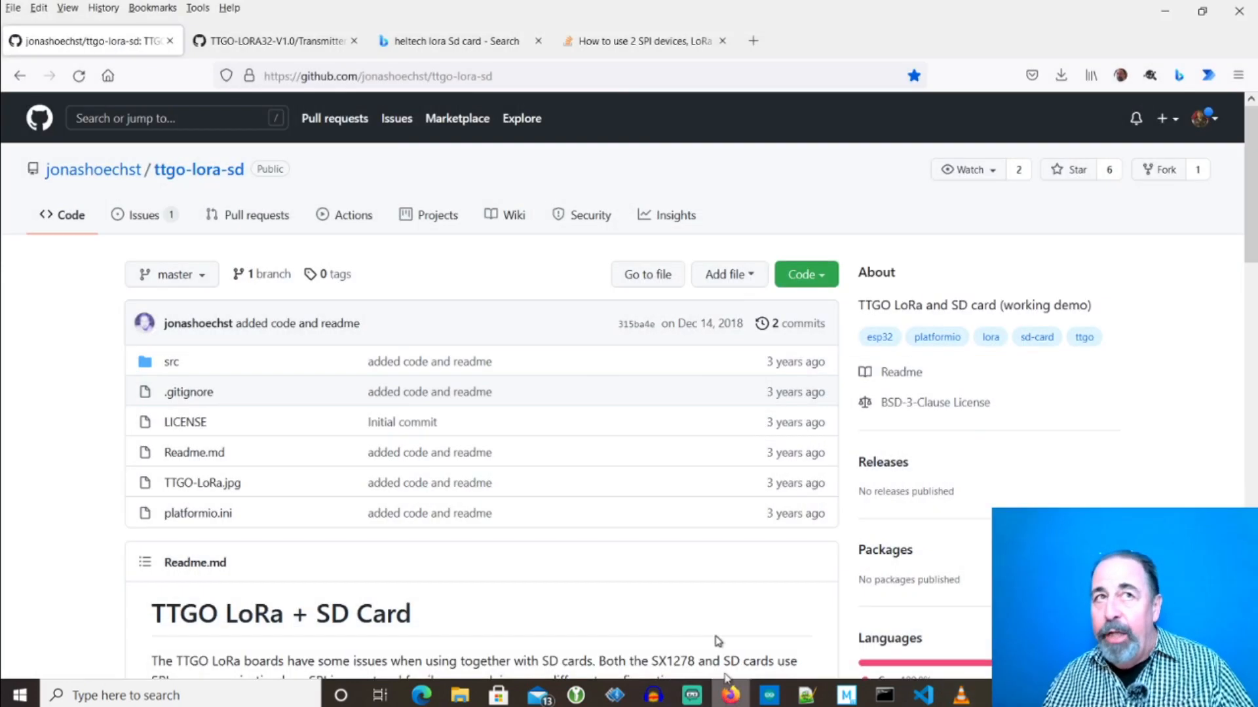
# View Transmitter.ino on GitHub, then the Stack Overflow question on two SPI devices
pyautogui.click(272, 41)
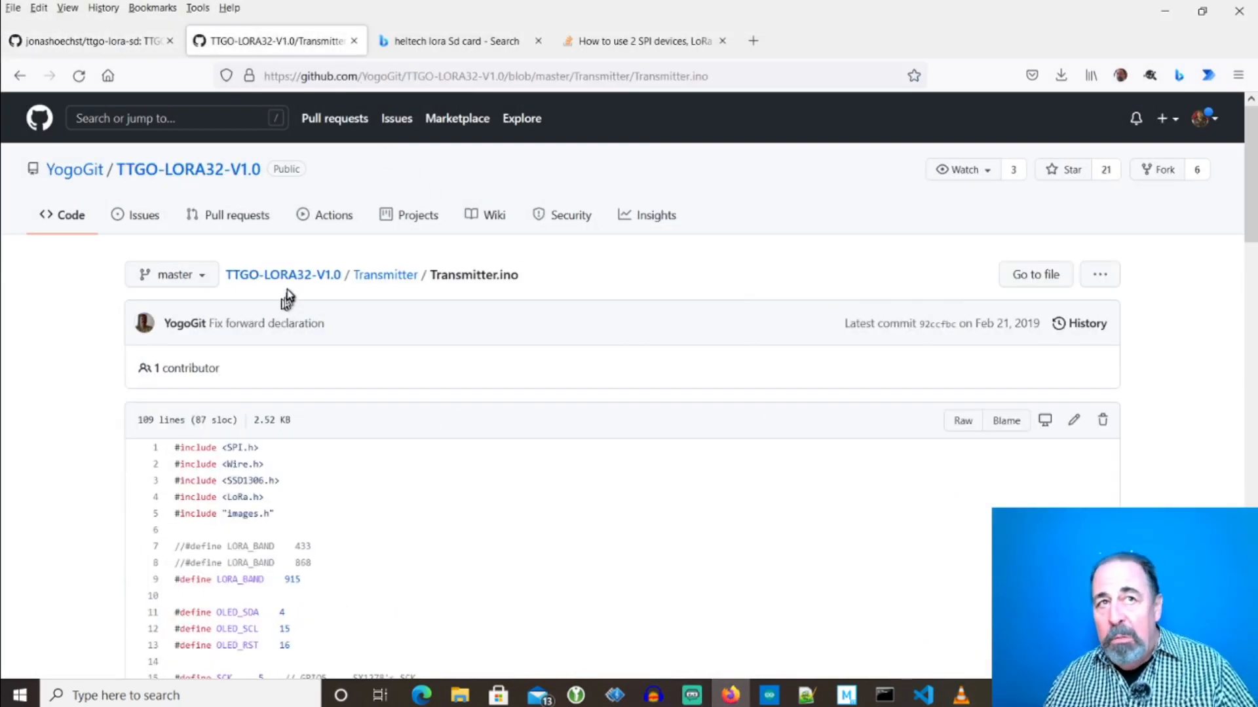
pyautogui.moveTo(401, 296)
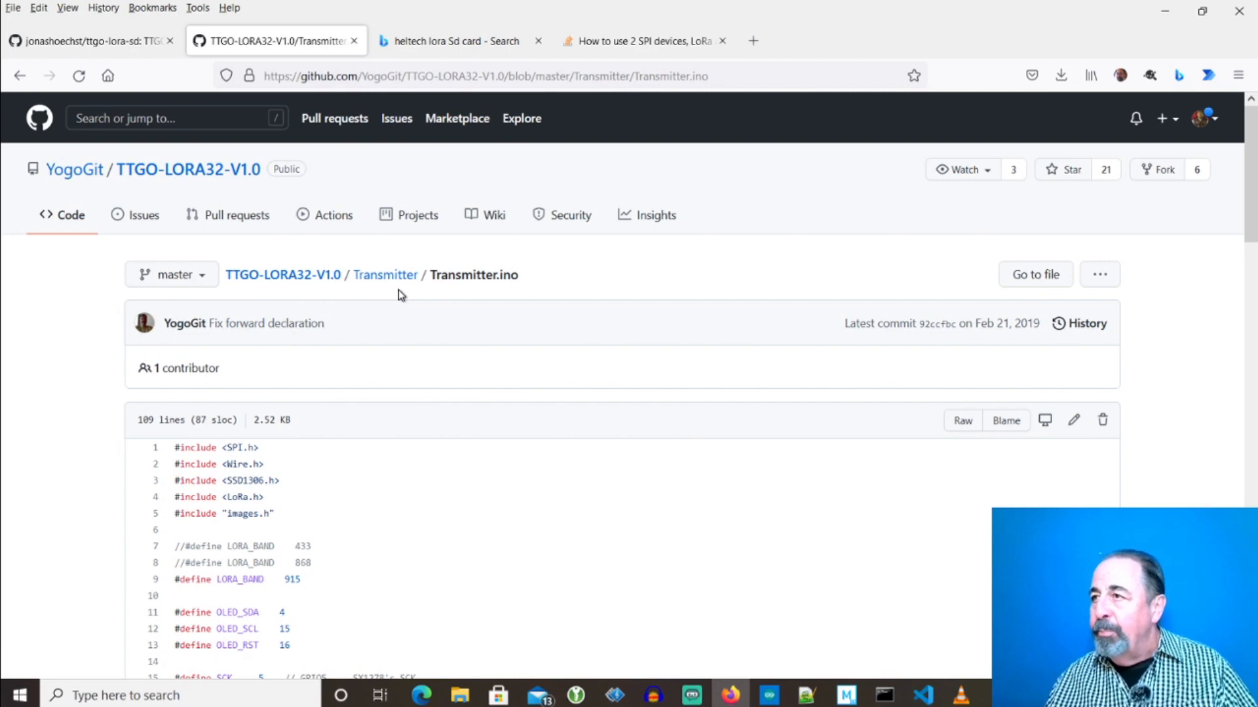
pyautogui.click(647, 41)
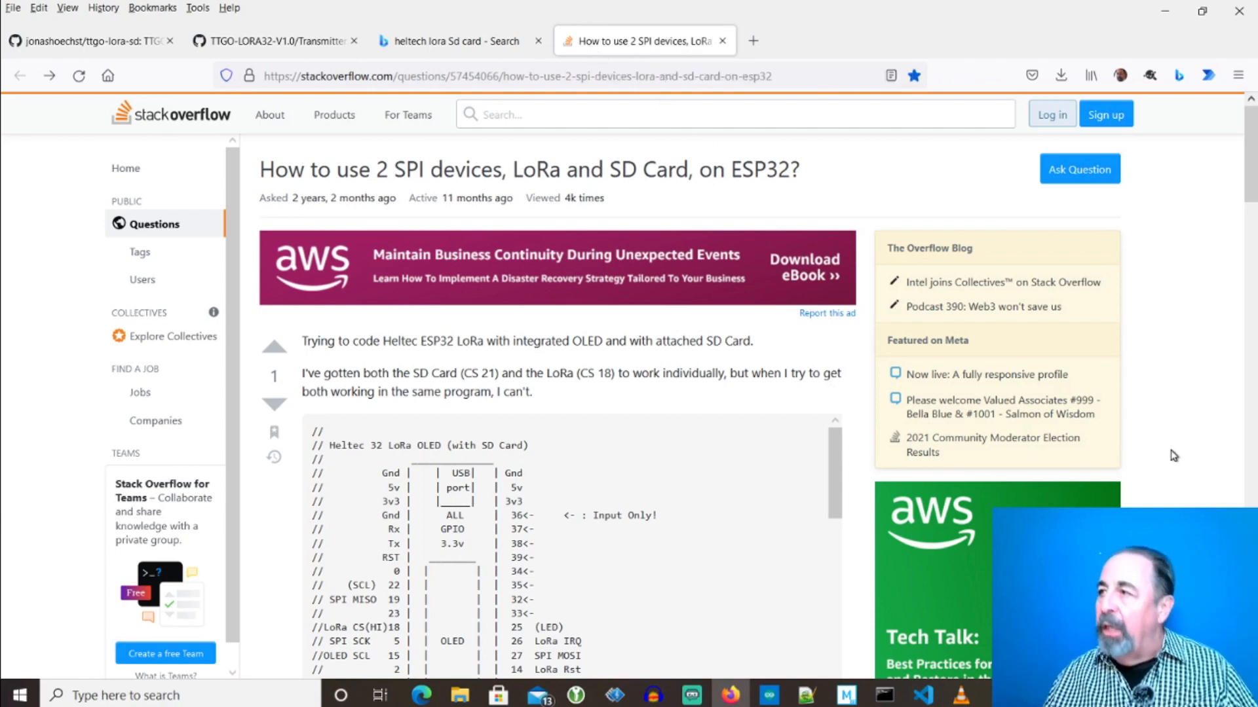
# Scroll to the answer and highlight its resistor wiring notes
pyautogui.scroll(-3)
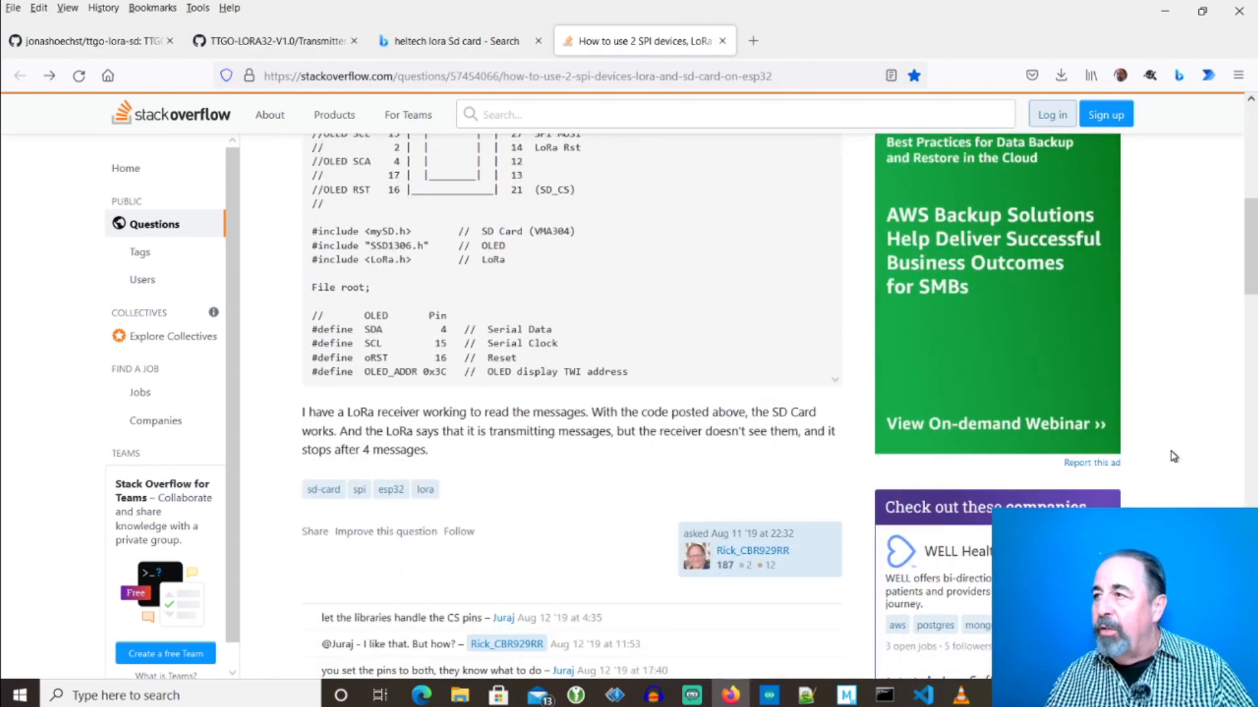
pyautogui.scroll(-3)
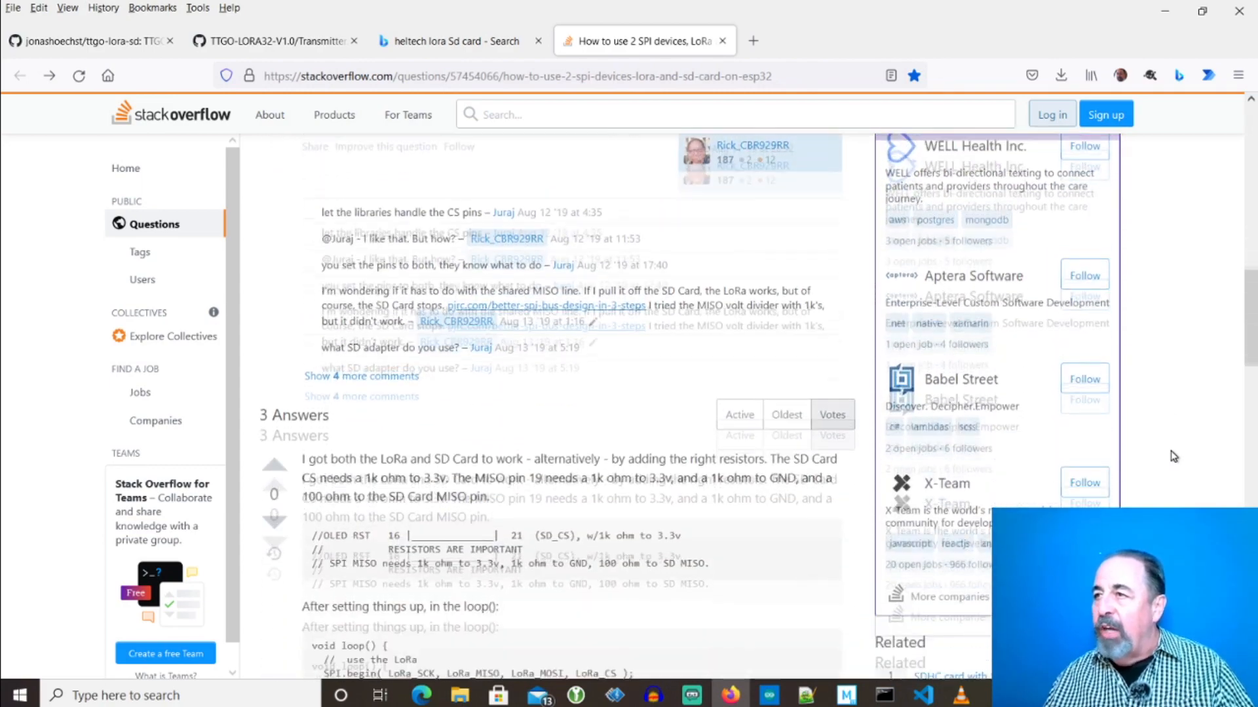
pyautogui.scroll(-3)
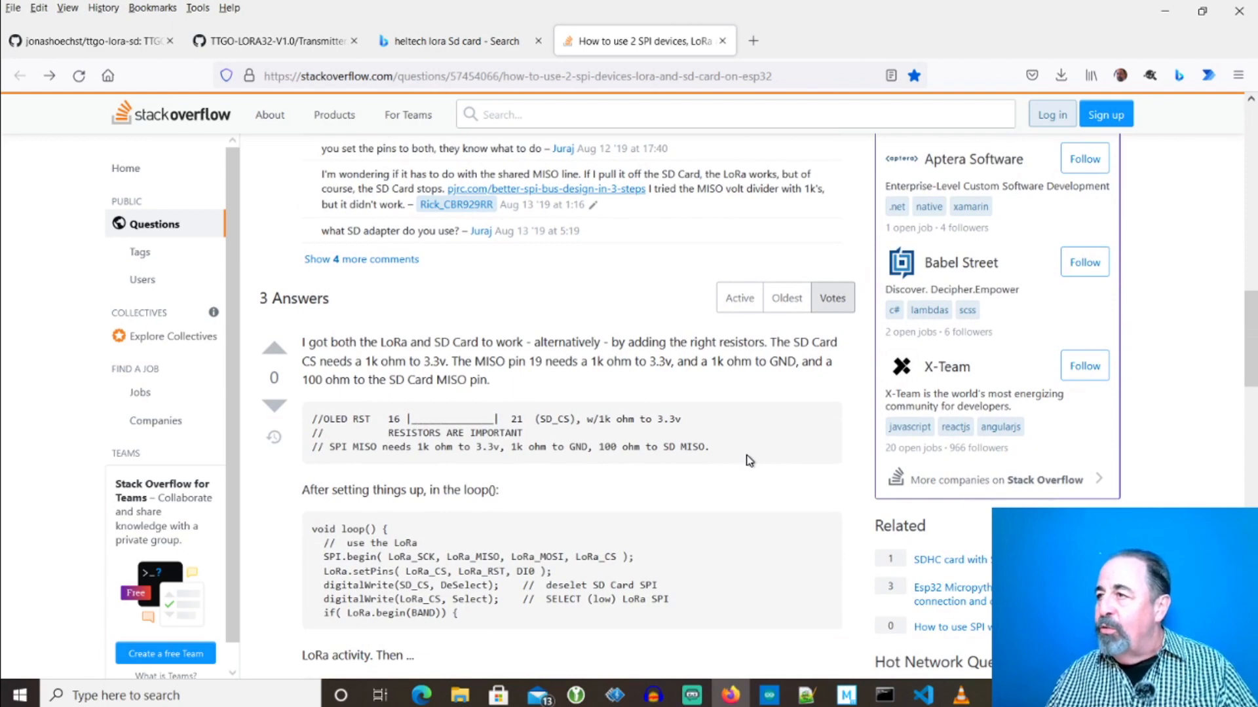
pyautogui.moveTo(553, 420); pyautogui.dragTo(709, 447)
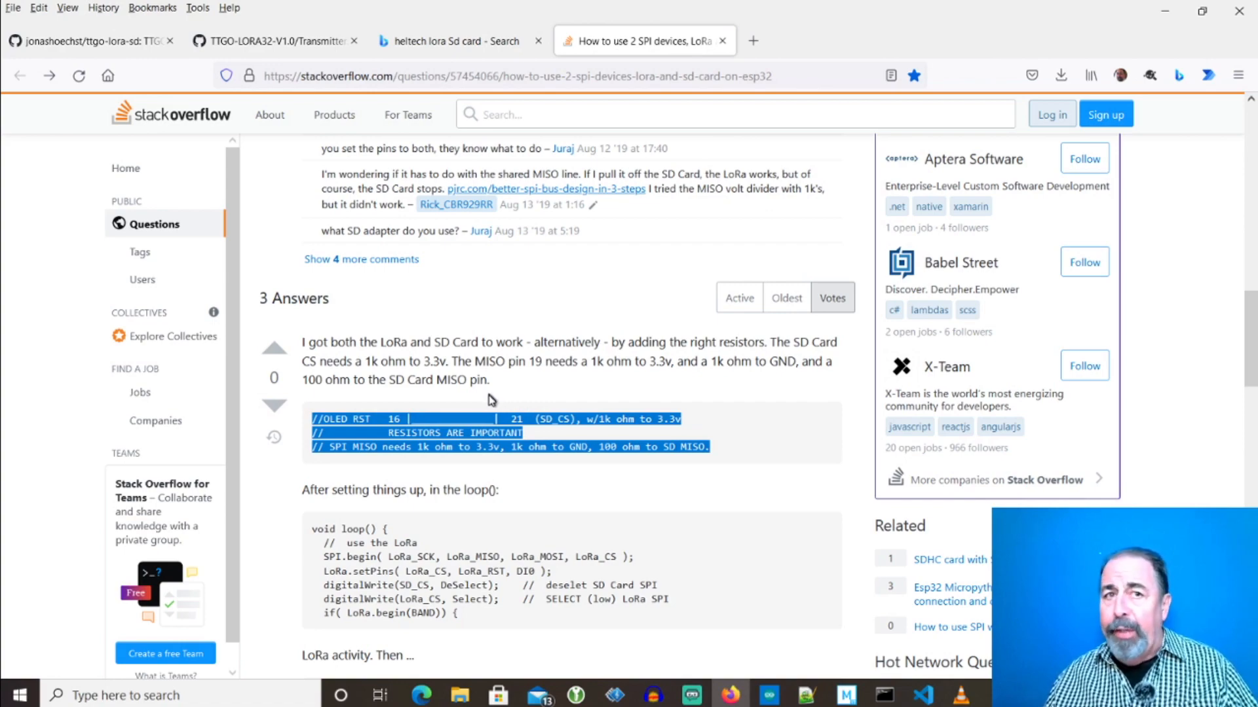
# Highlight the advice to control each chip select separately, never both active together
pyautogui.scroll(-3)
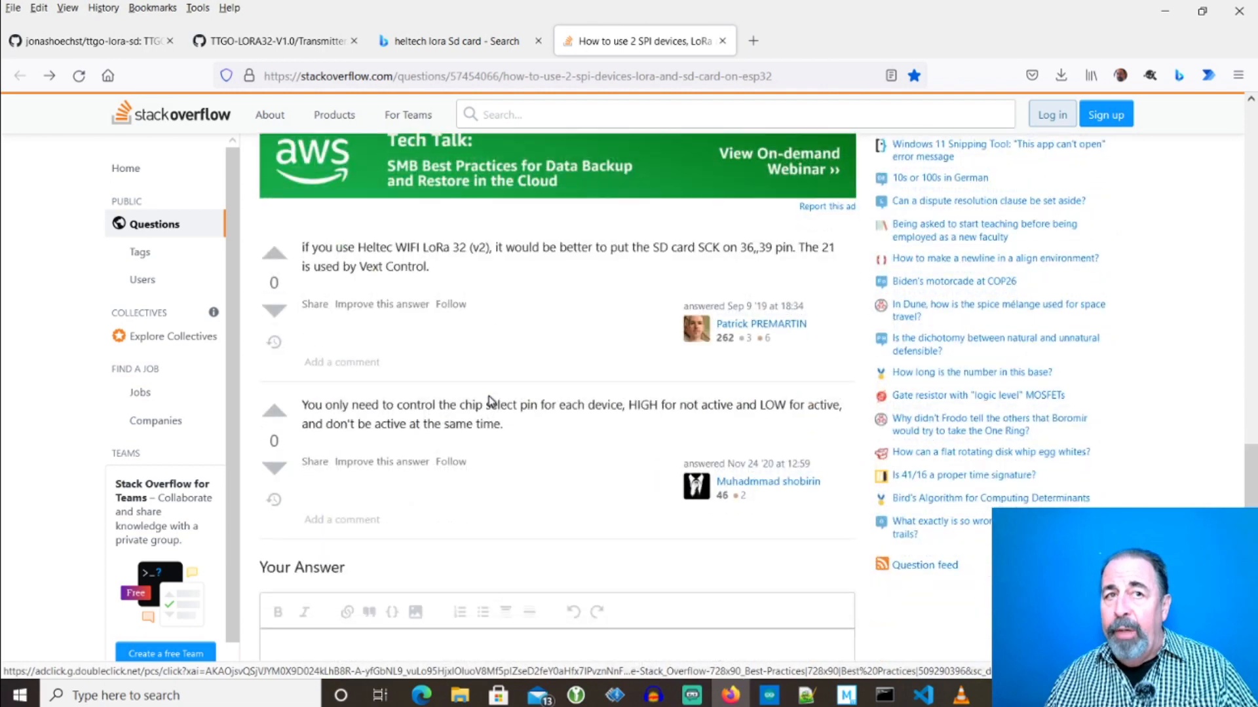
pyautogui.moveTo(352, 423); pyautogui.dragTo(503, 424)
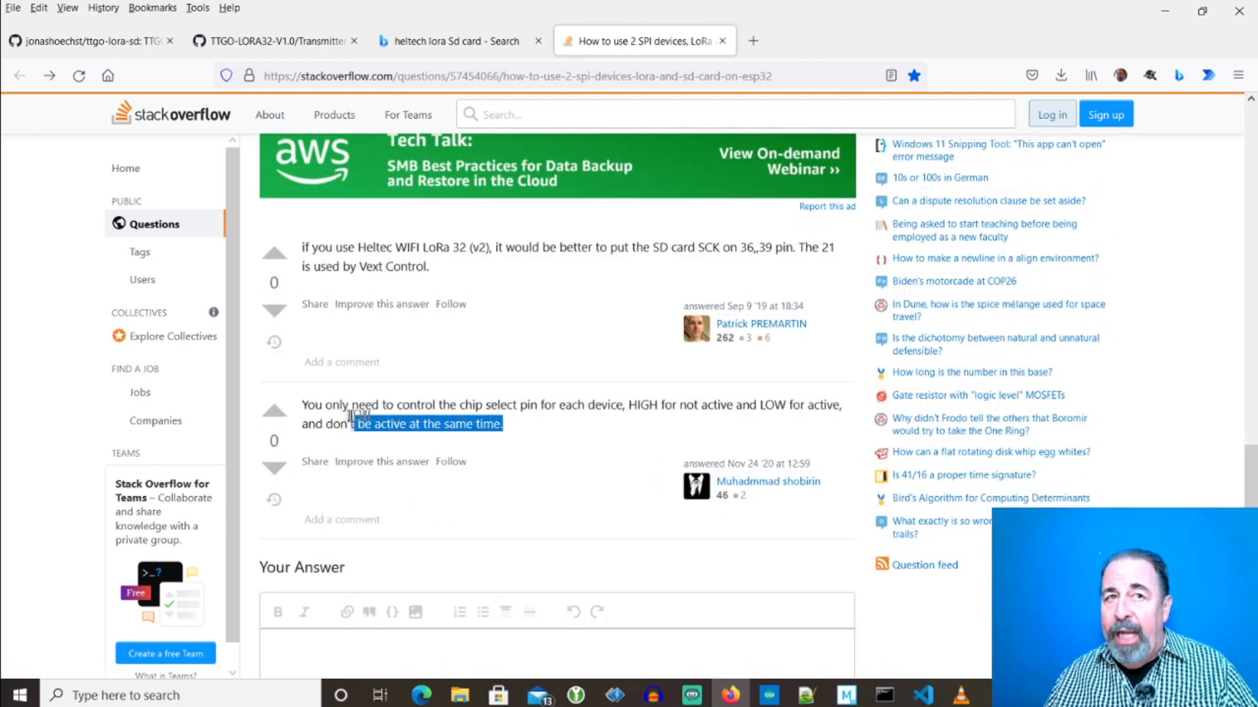
pyautogui.moveTo(349, 414); pyautogui.dragTo(502, 423)
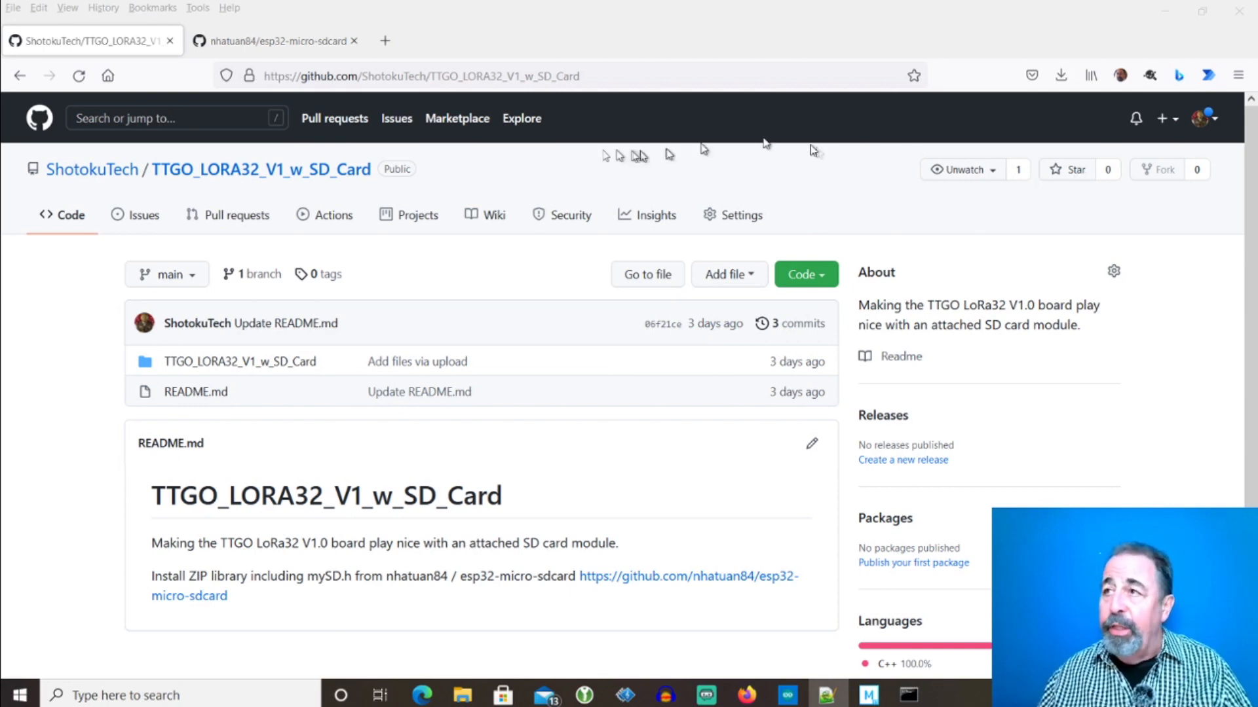
# Switch to nhatuan84's esp32-micro-sdcard repository listing mySD.cpp and mySD.h
pyautogui.click(273, 41)
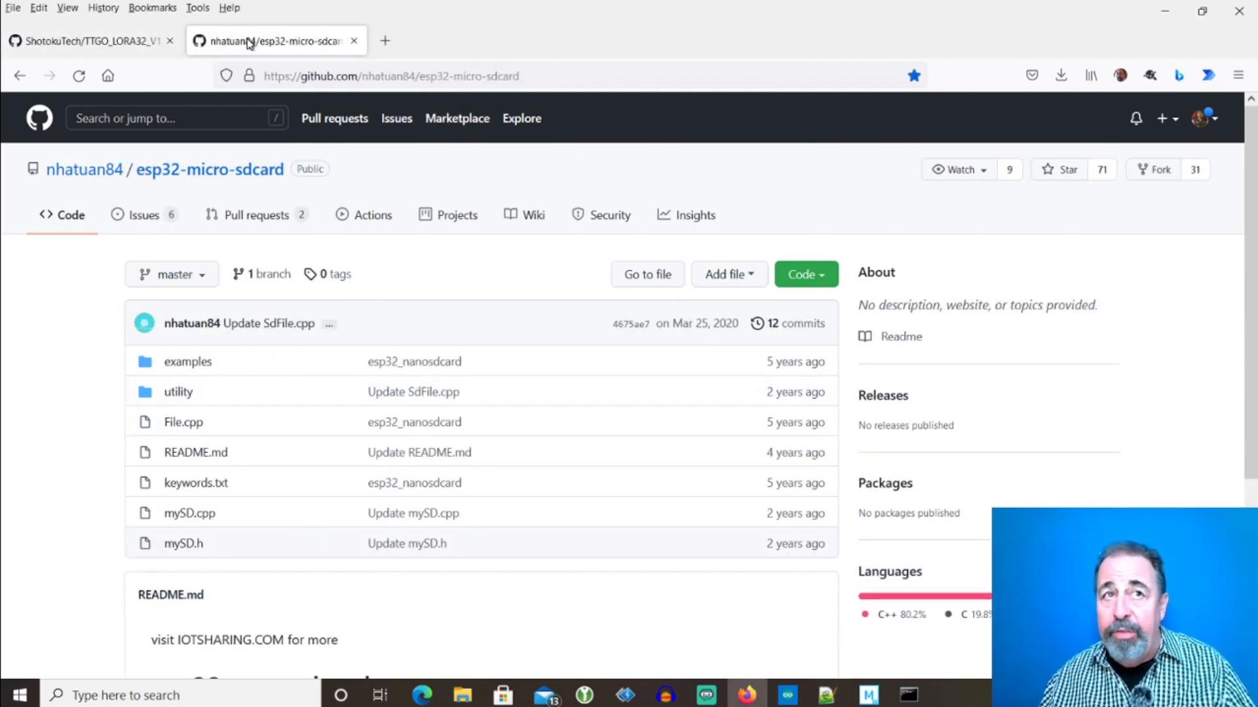
pyautogui.moveTo(189, 544)
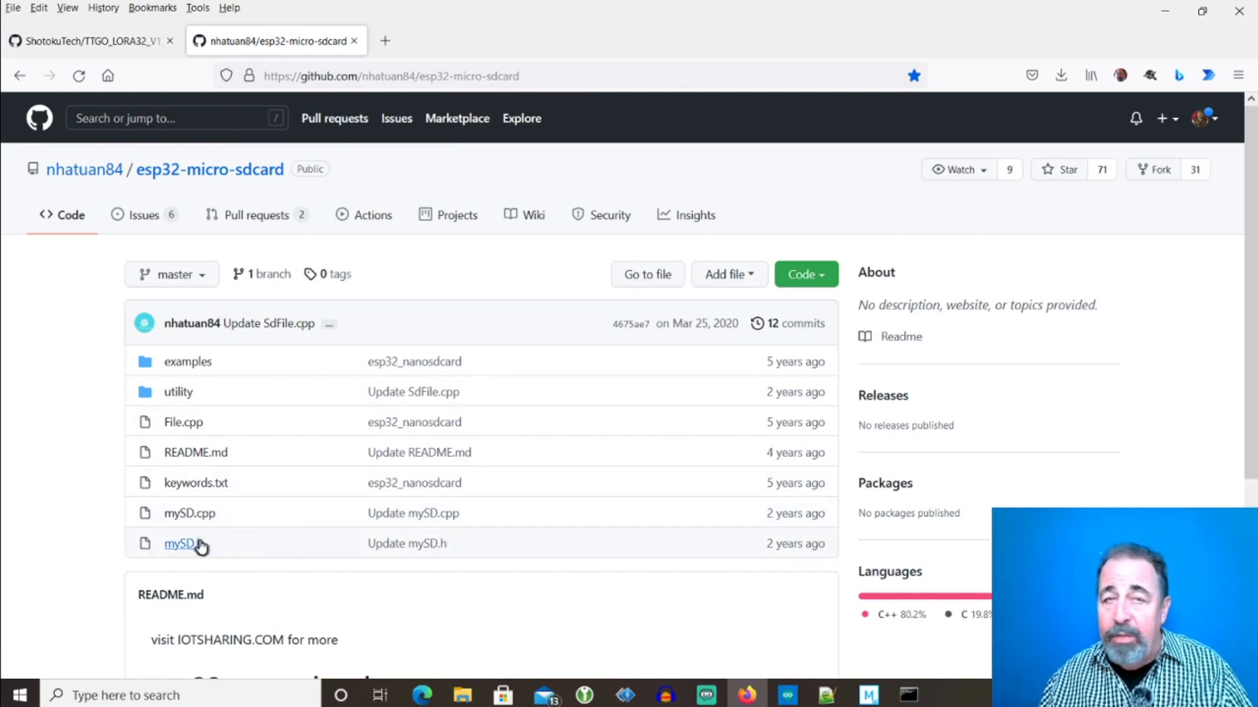
pyautogui.moveTo(196, 545)
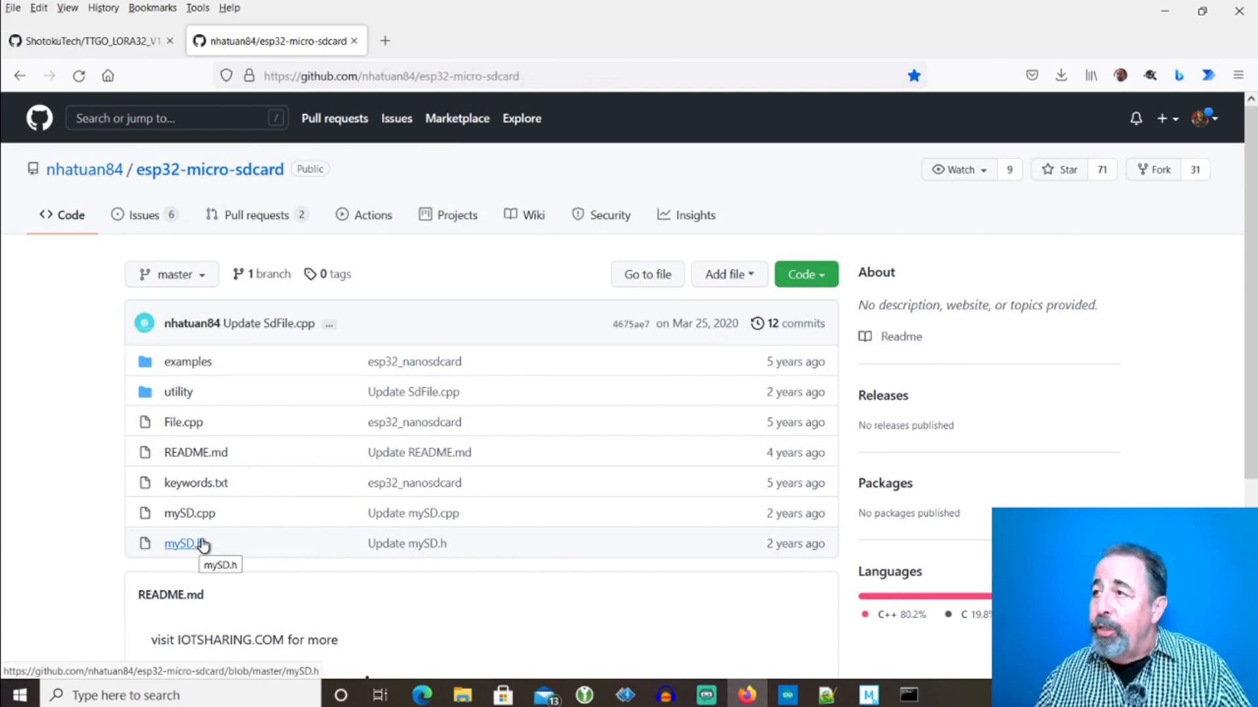
pyautogui.moveTo(189, 527)
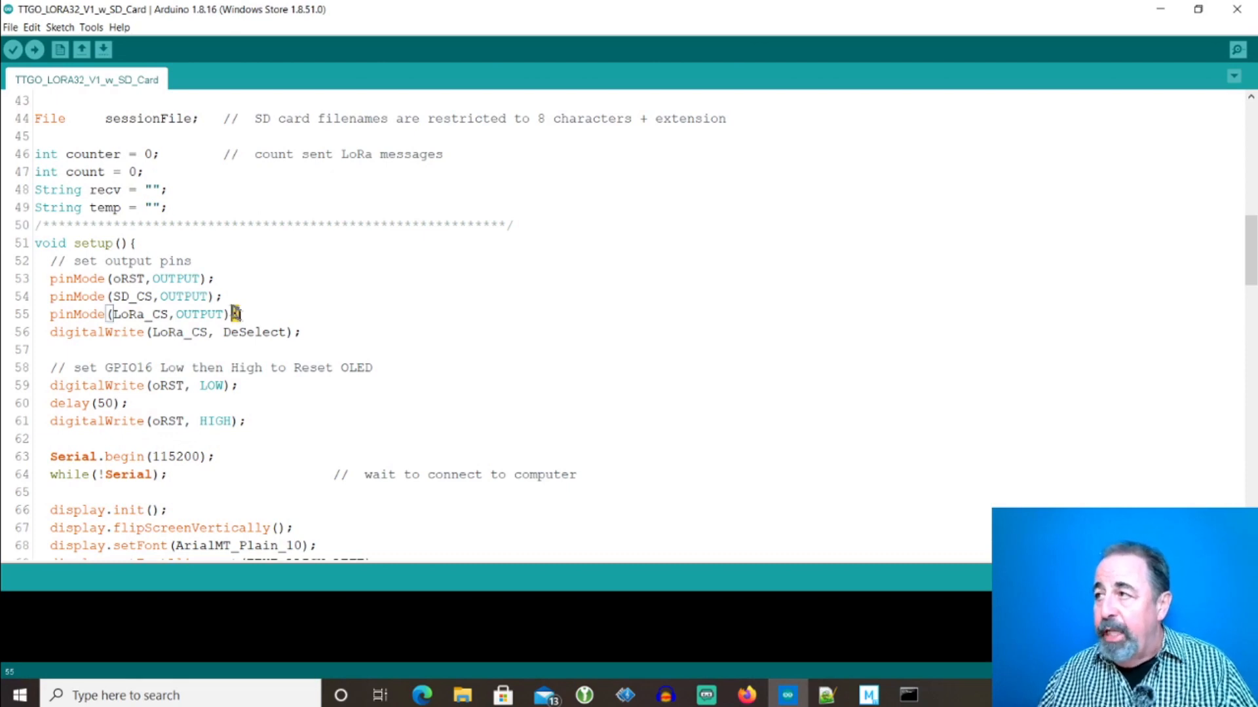
pyautogui.moveTo(234, 313); pyautogui.dragTo(88, 277)
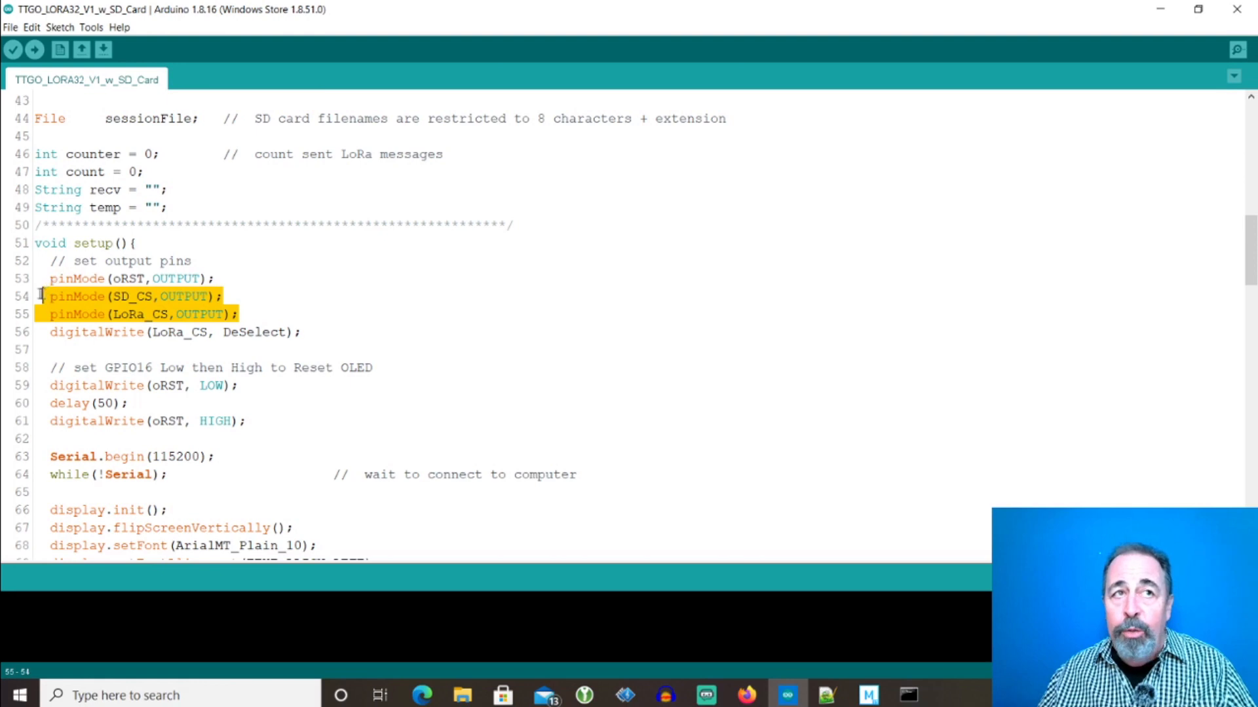
pyautogui.moveTo(27, 303)
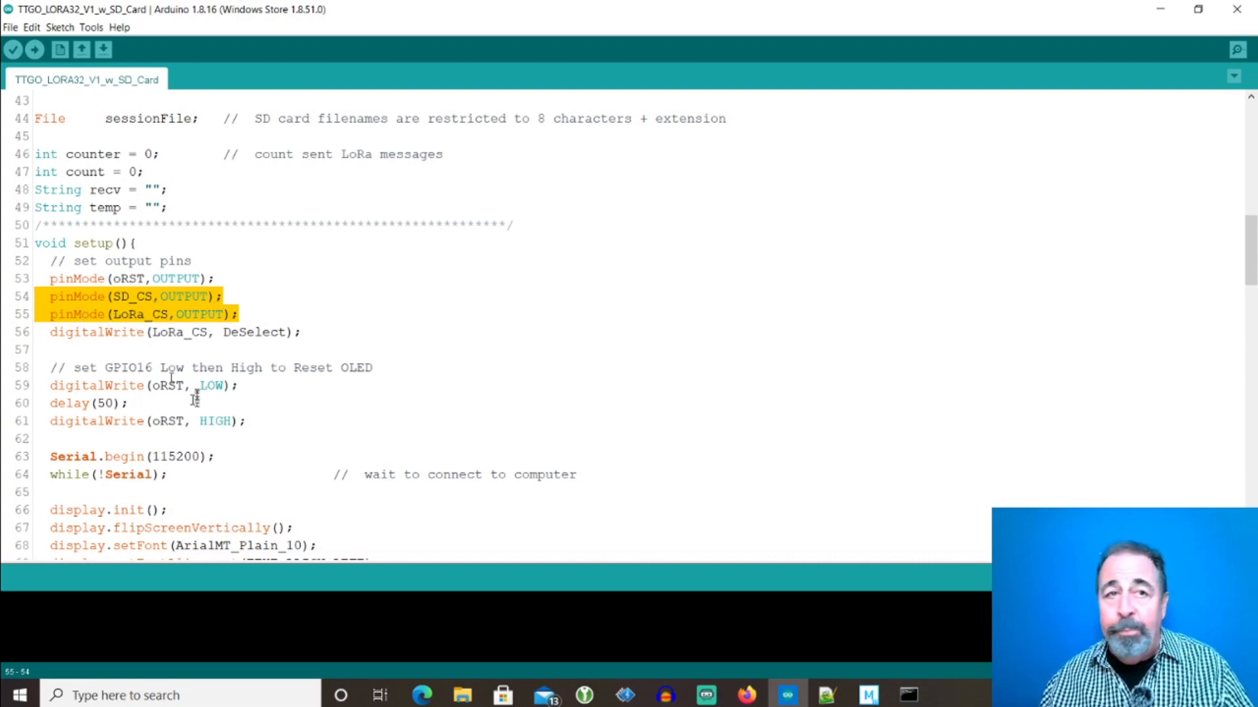
pyautogui.scroll(-3)
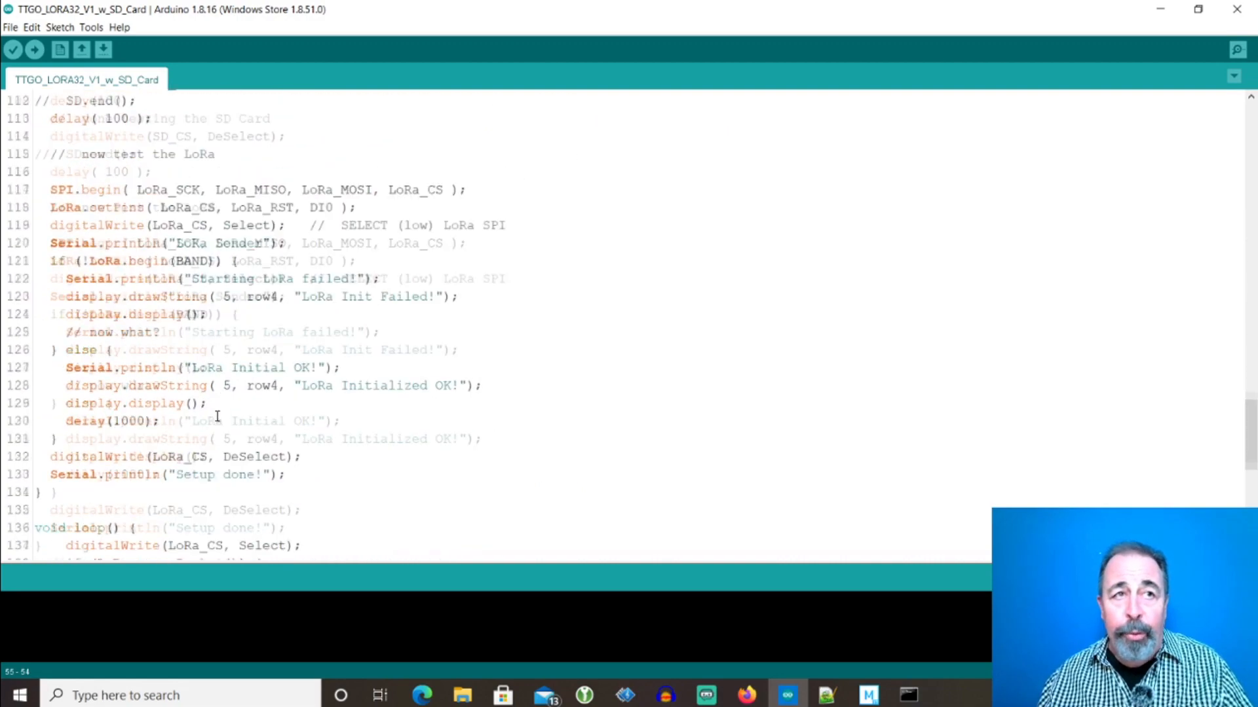
# Highlight the digitalWrite(SD_CS, DeSelect) call in loop() and upload the sketch
pyautogui.scroll(-3)
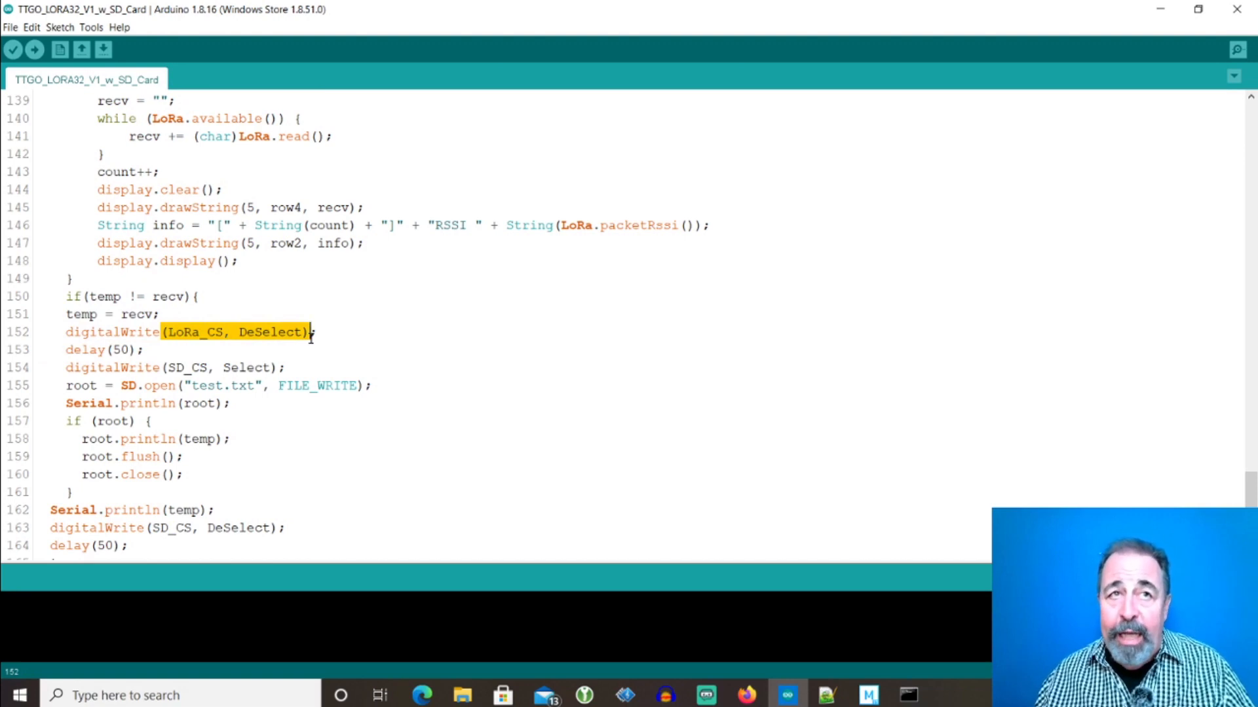
pyautogui.moveTo(308, 344)
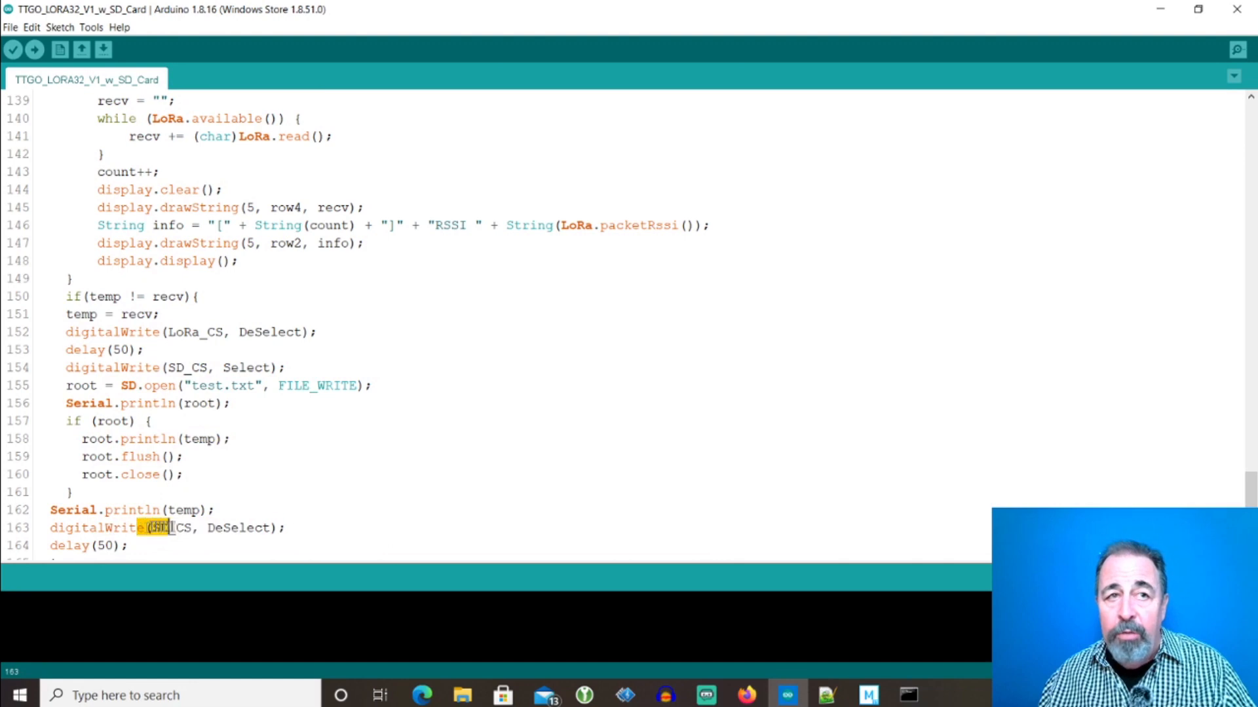
pyautogui.moveTo(148, 528); pyautogui.dragTo(303, 527)
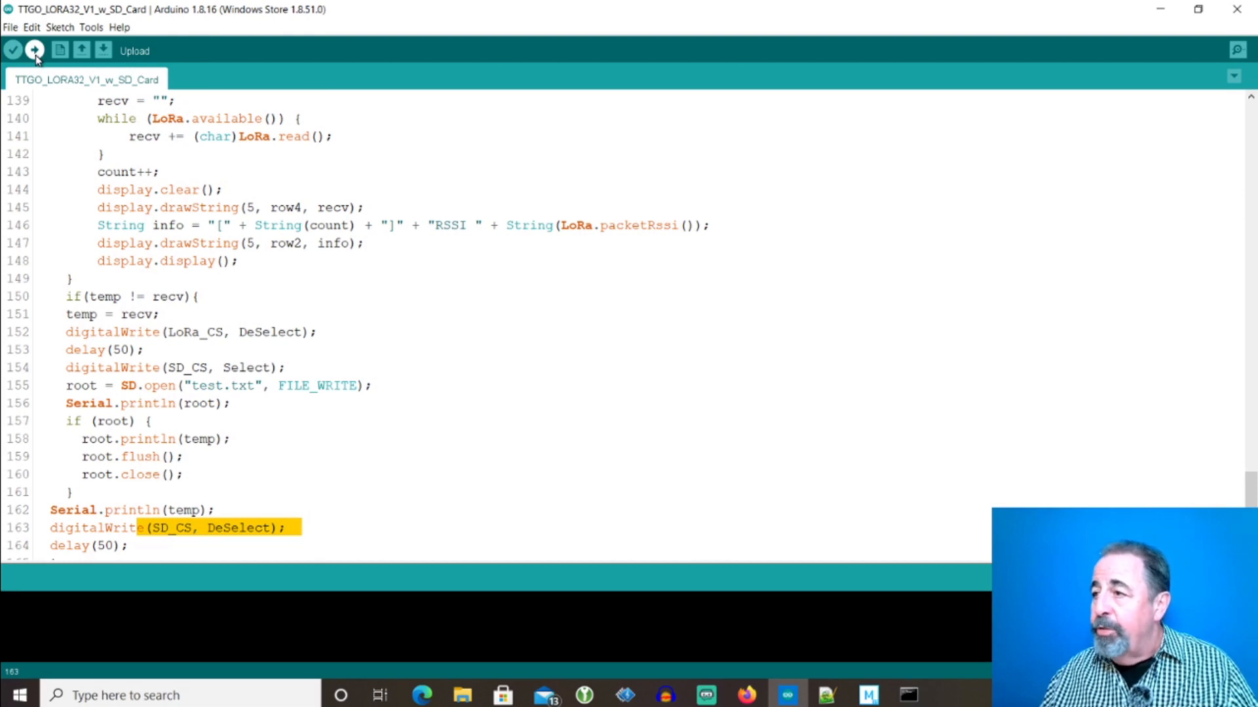
pyautogui.click(32, 50)
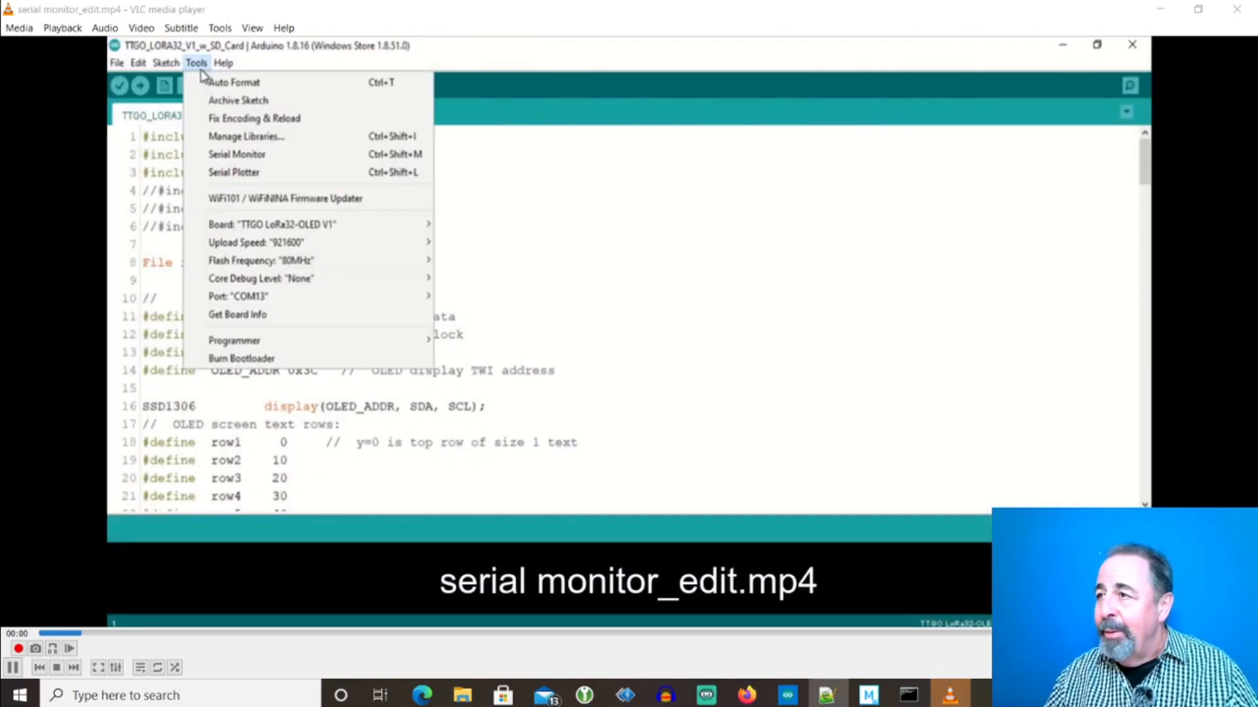
# Play serial monitor_edit.mp4 showing the sketch on TTGO LoRa32-OLED V1, COM13
pyautogui.click(236, 155)
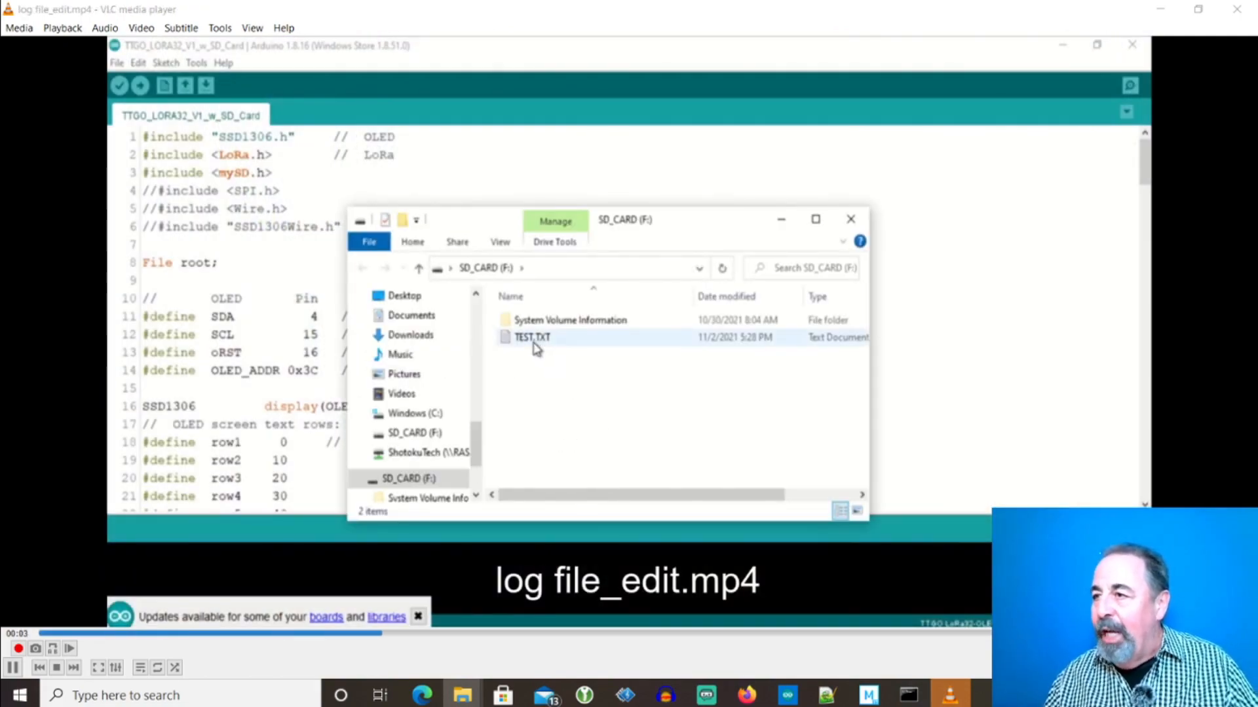
# Play the clips showing TEST.TXT logging hello messages, then switch back to Firefox
pyautogui.doubleClick(532, 338)
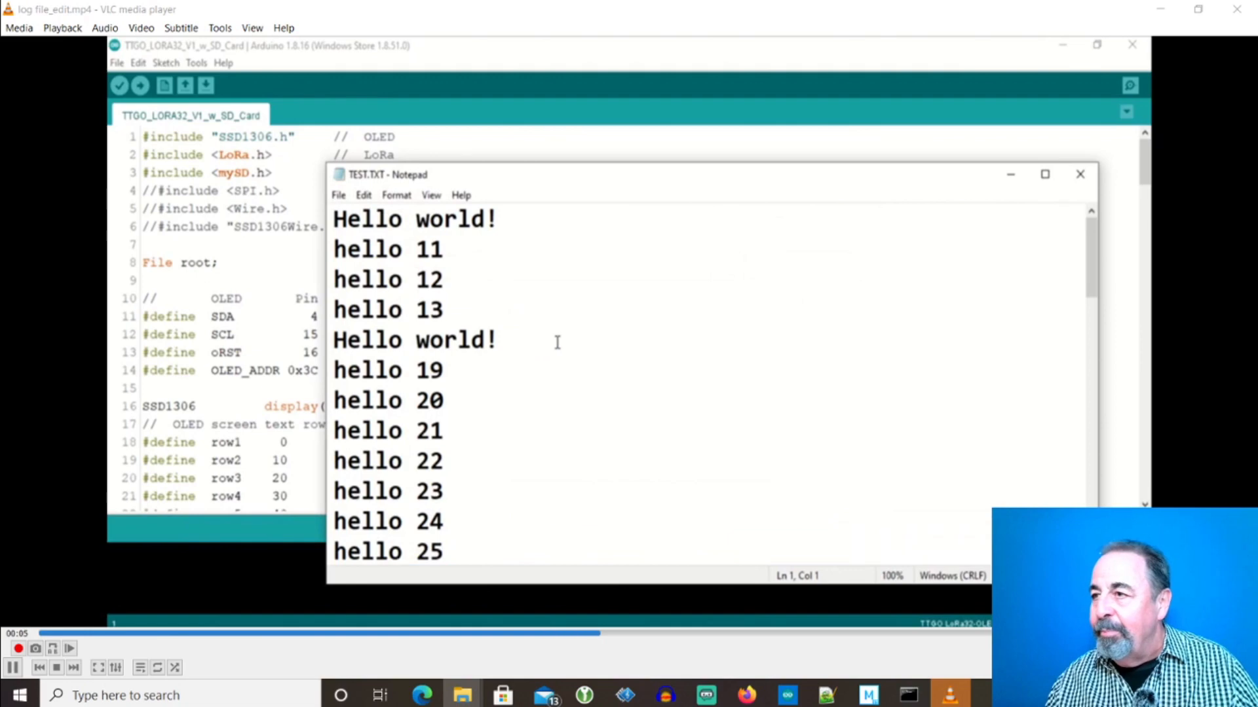
pyautogui.scroll(-3)
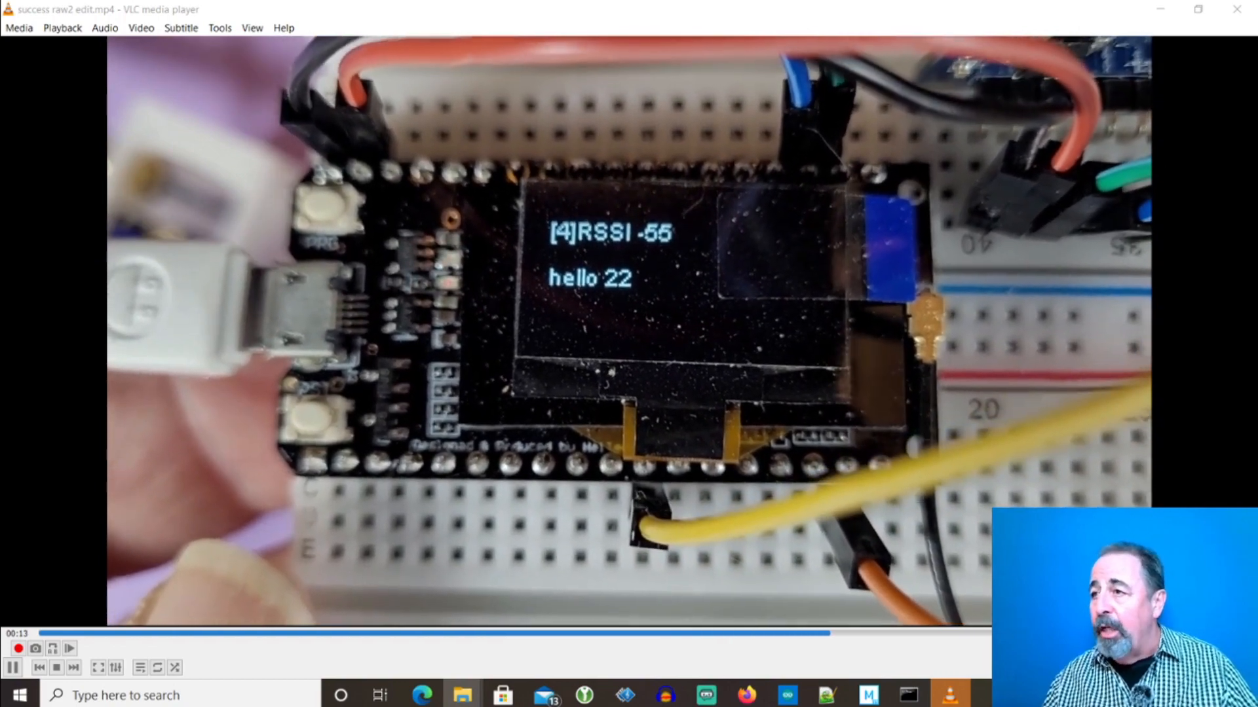
pyautogui.click(744, 694)
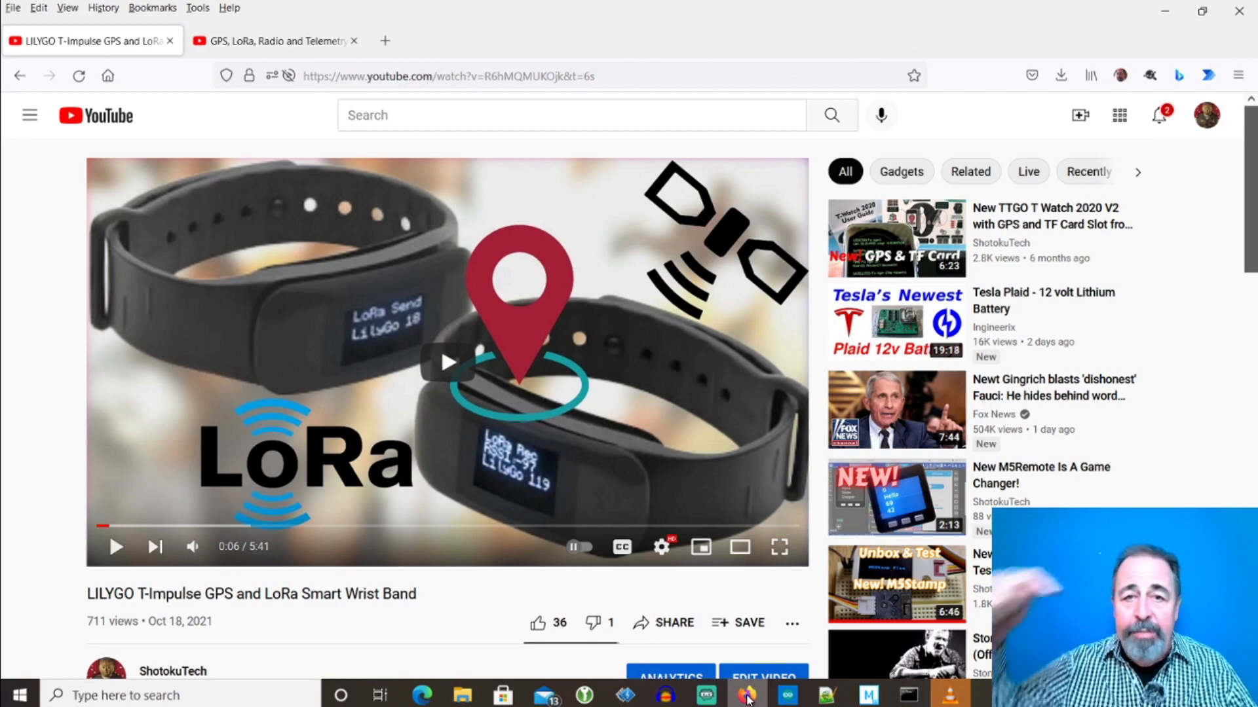
# Browse the GPS, LoRa, Radio and Telemetry playlist down to its TTGO LoRa32 and Heltec videos
pyautogui.click(274, 41)
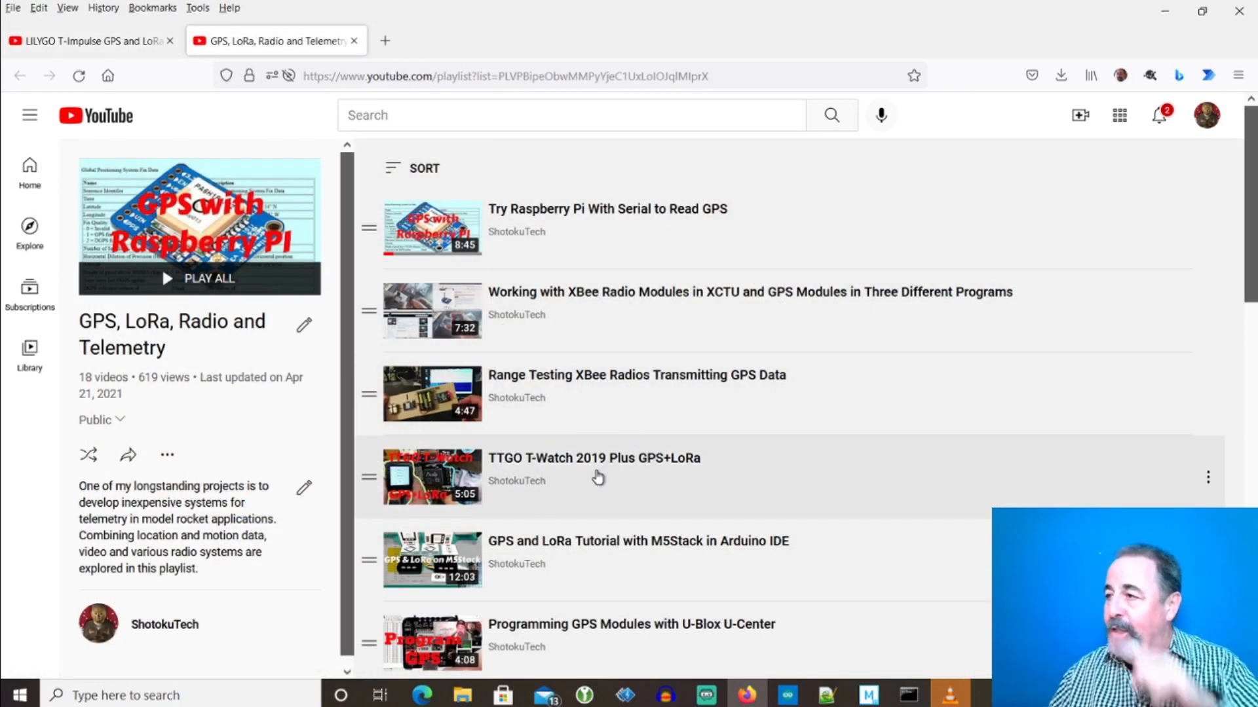
pyautogui.scroll(-3)
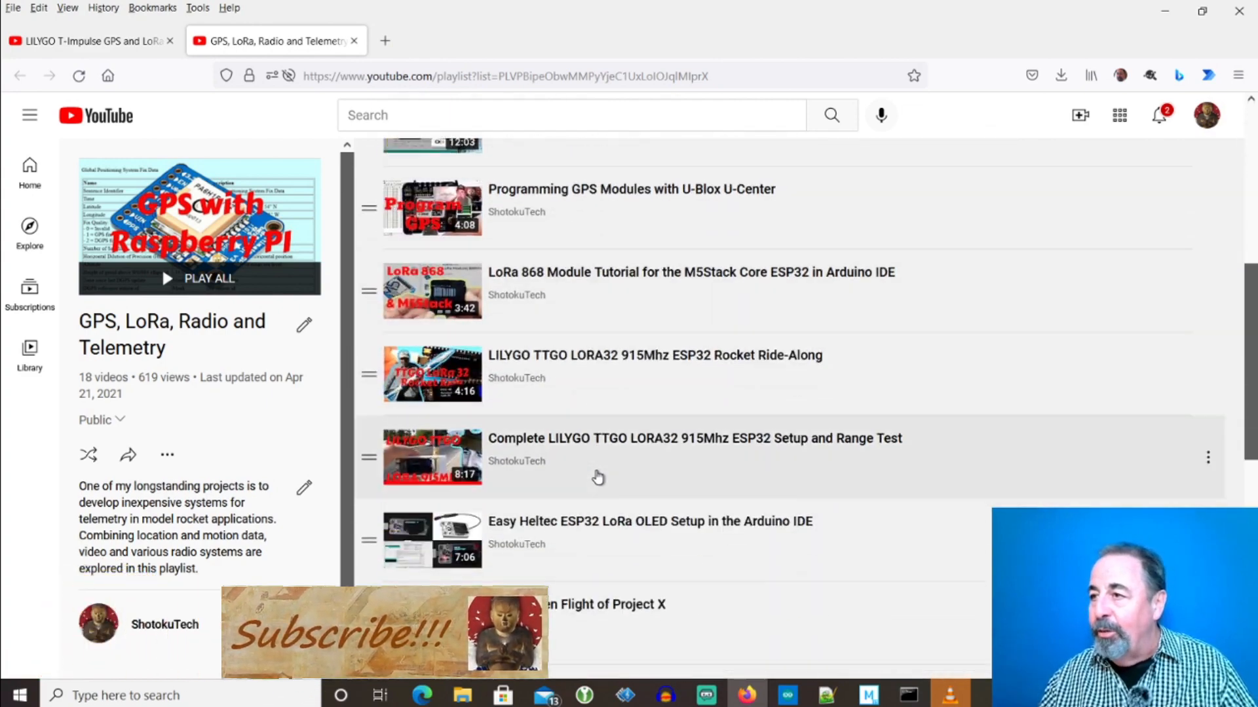
pyautogui.scroll(-3)
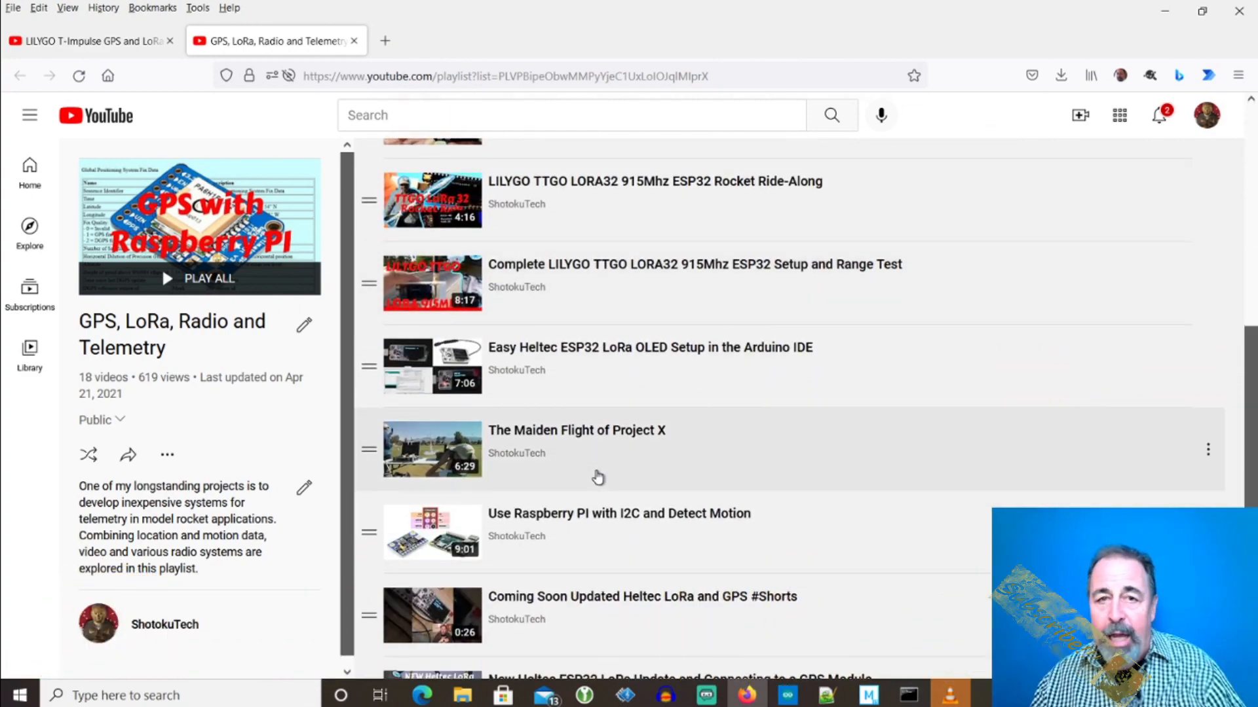